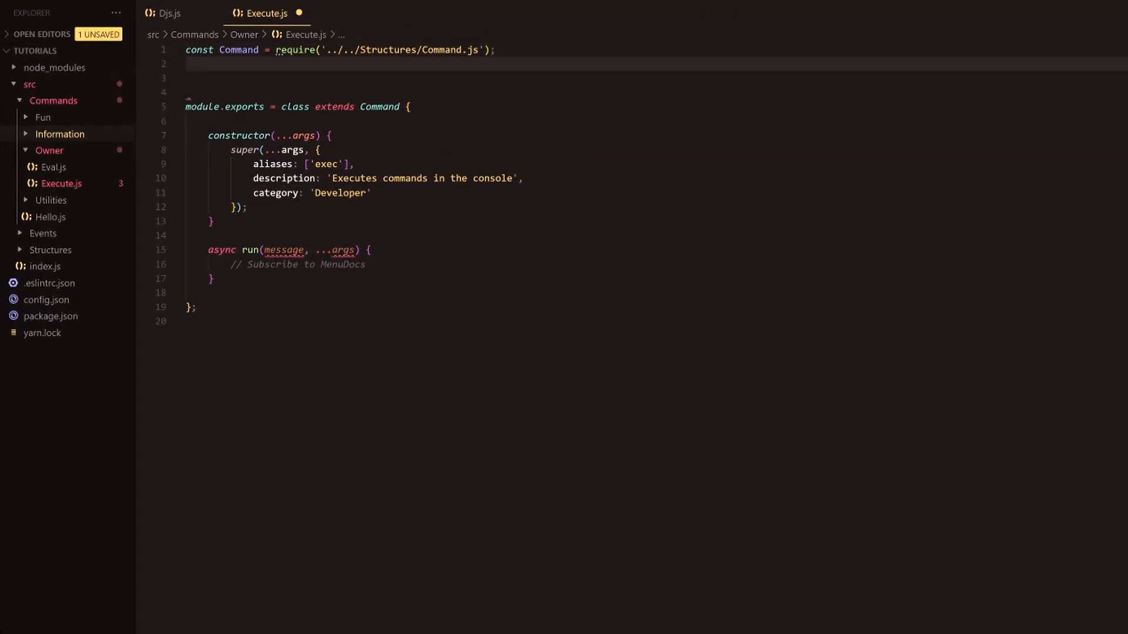
# Add const { exec } = require('child_process'); on line 2 of Execute.js
pyautogui.write('co')
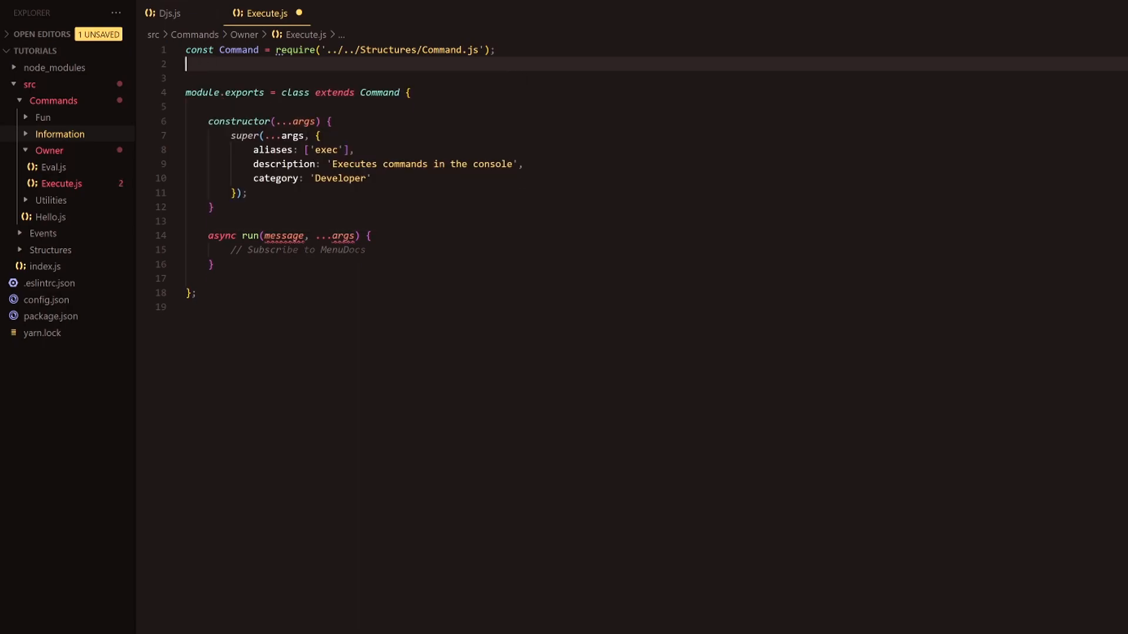
pyautogui.write("const { exec } = require('")
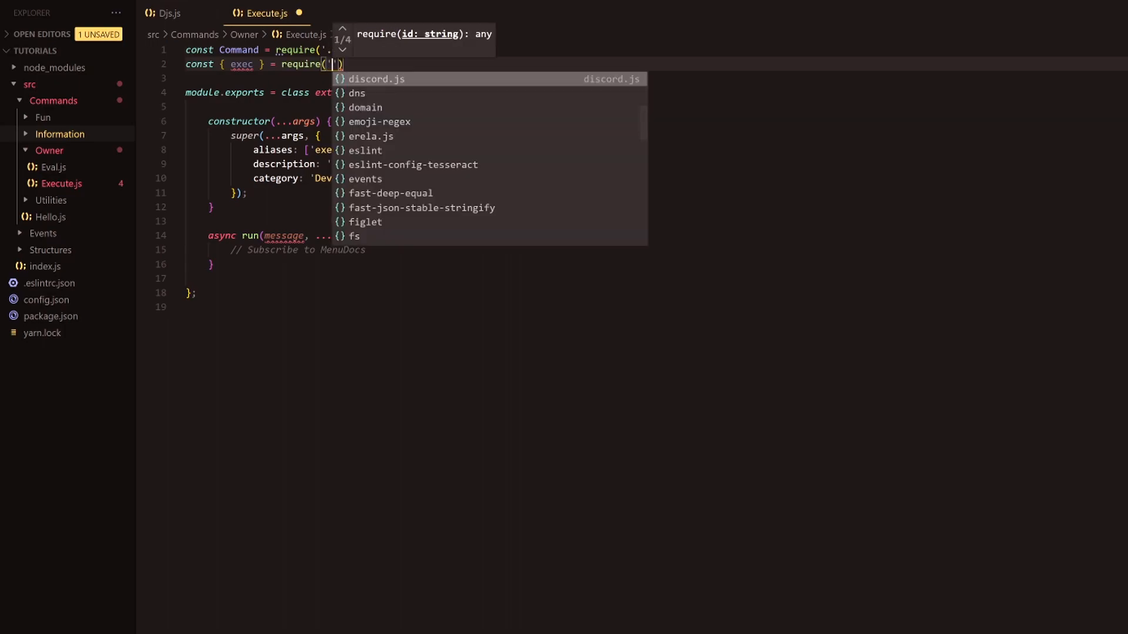
pyautogui.write('child')
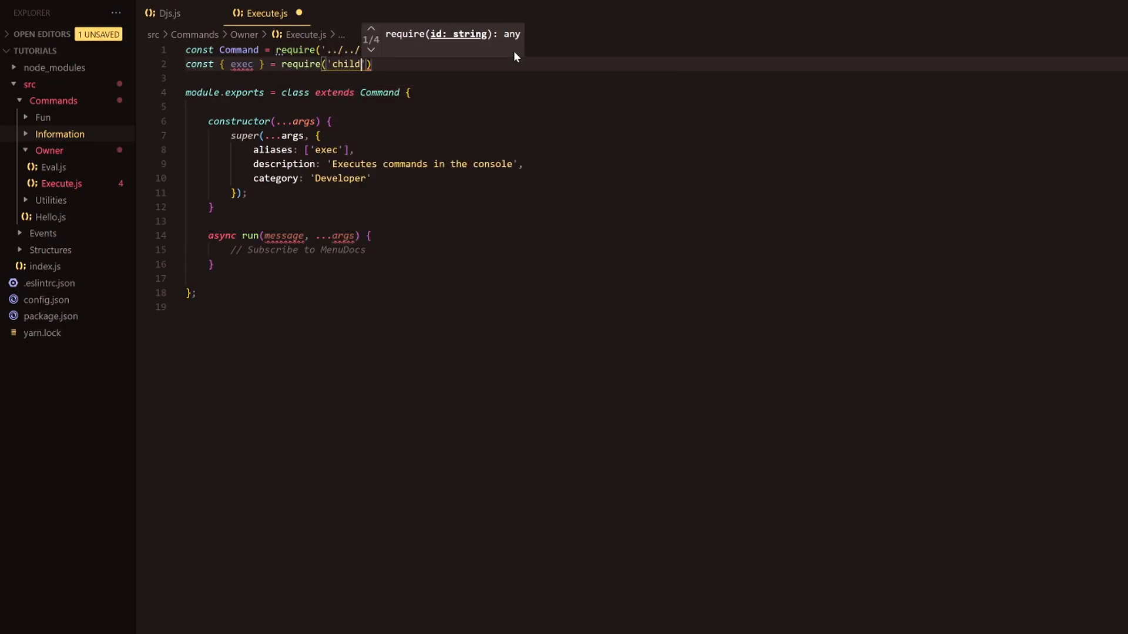
pyautogui.write('_proc')
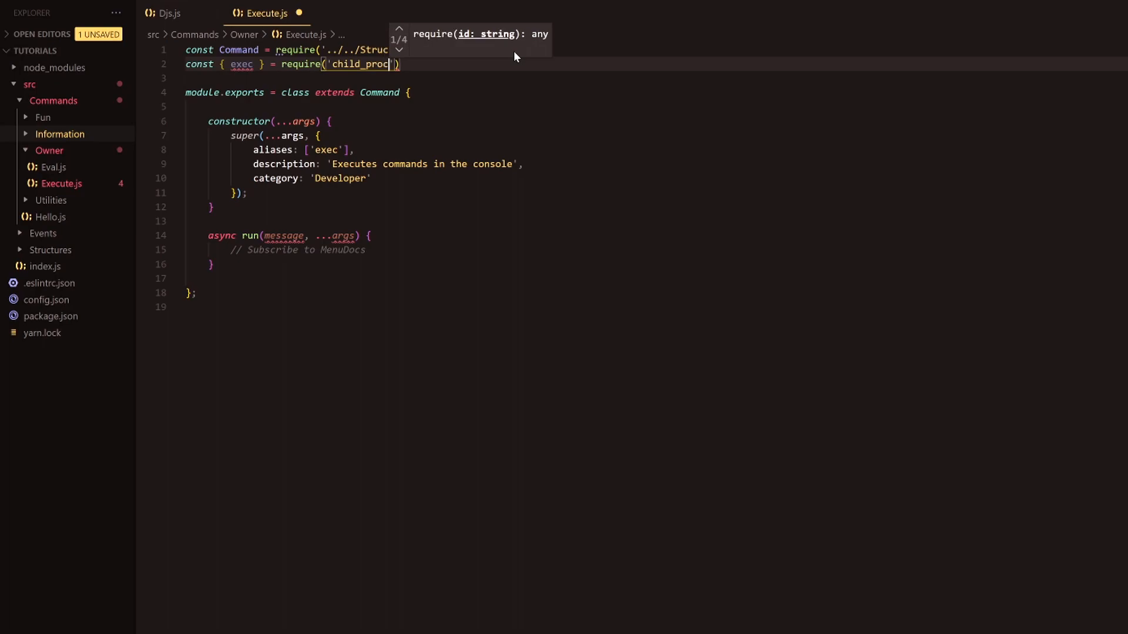
pyautogui.write('cess')
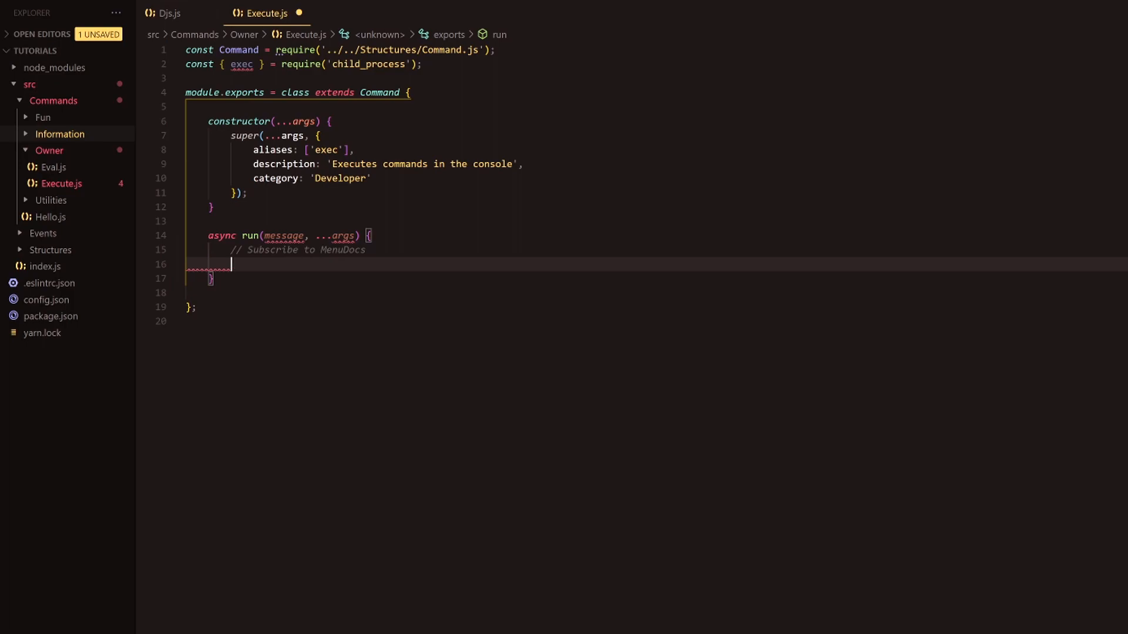
# Write exec(args.join(' '), (error, stdout) => {}) inside run with an empty callback body
pyautogui.write('e')
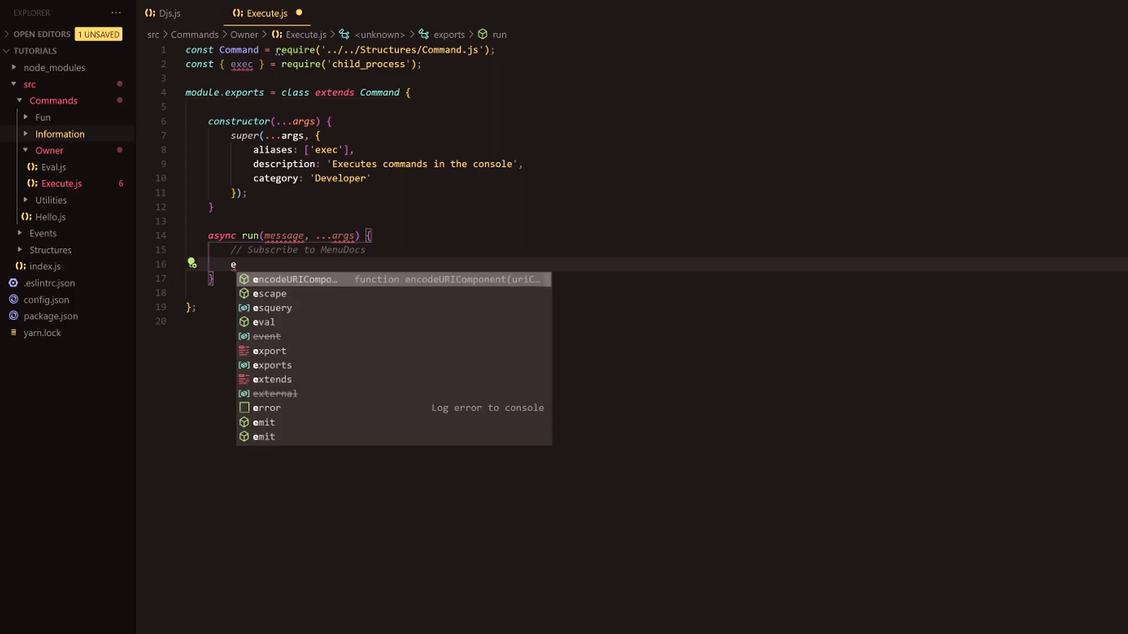
pyautogui.write('xec')
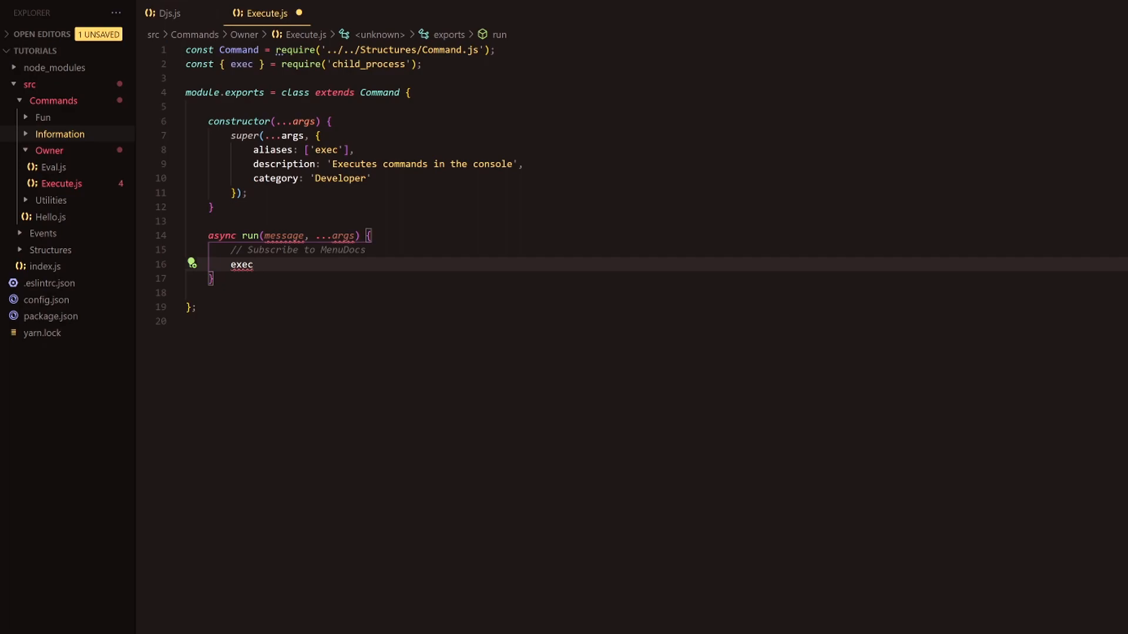
pyautogui.write('(args.')
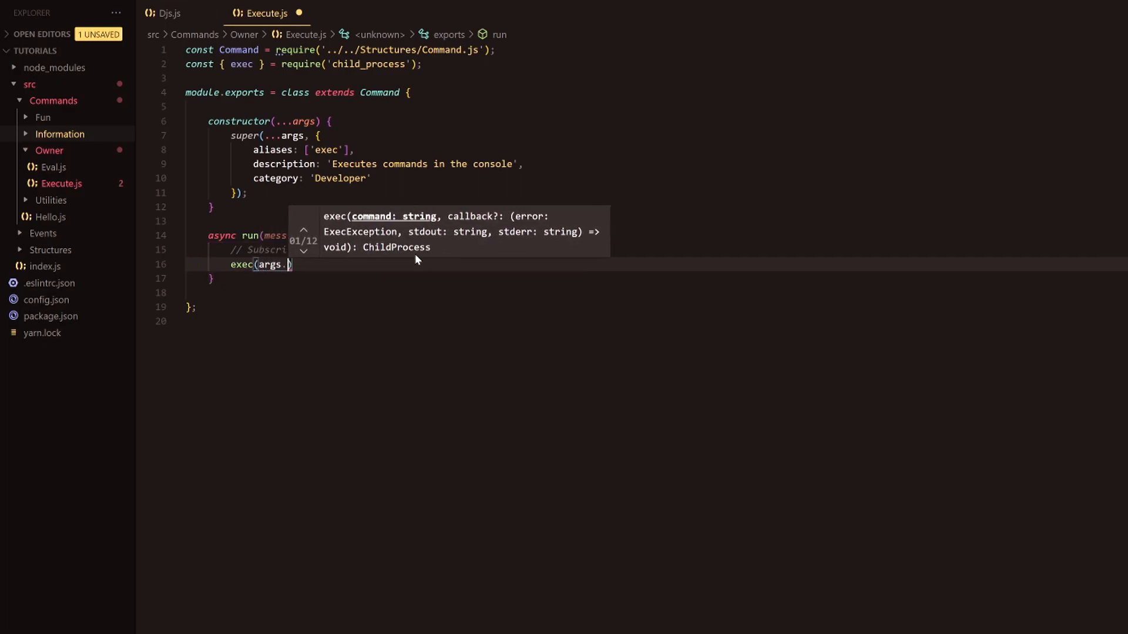
pyautogui.write("join(' ')")
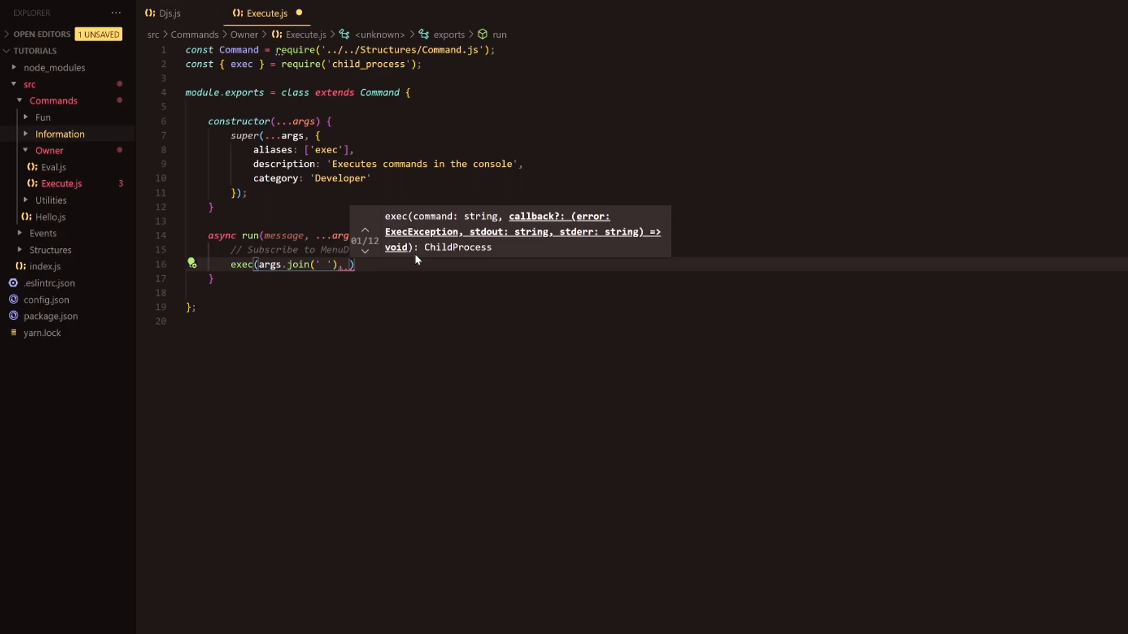
pyautogui.write('(error, stdout')
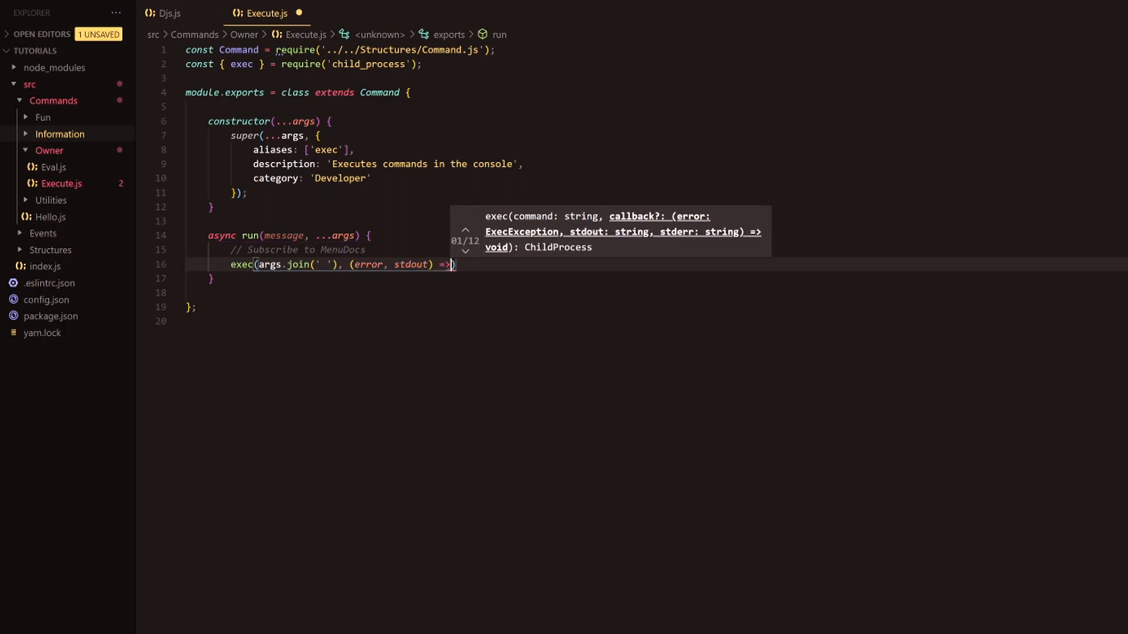
pyautogui.write('{')
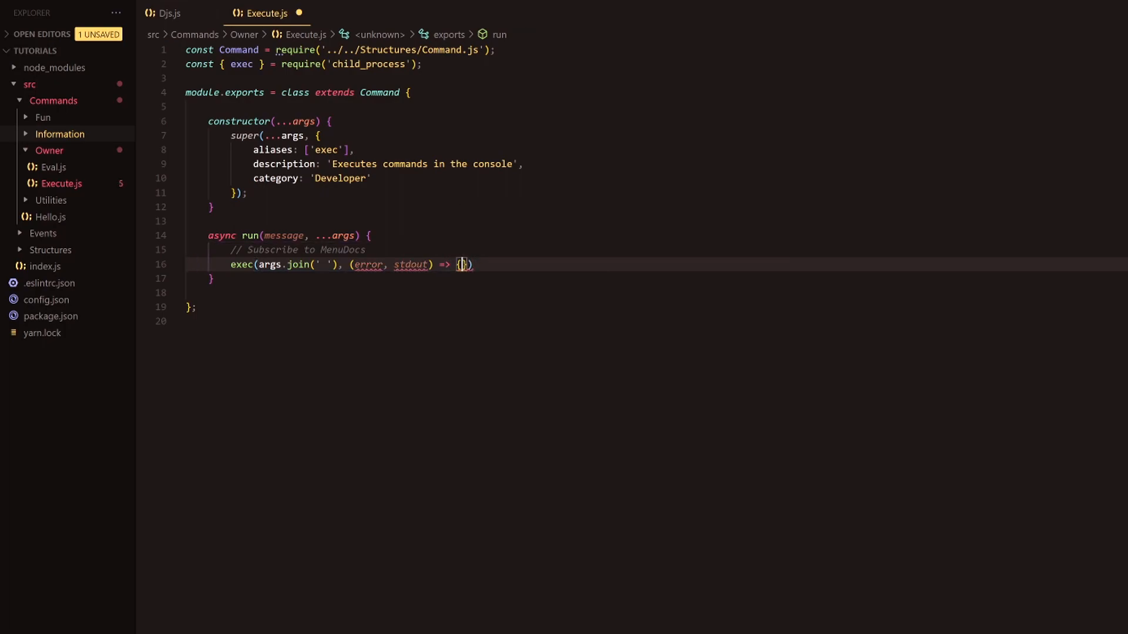
pyautogui.press('Enter')
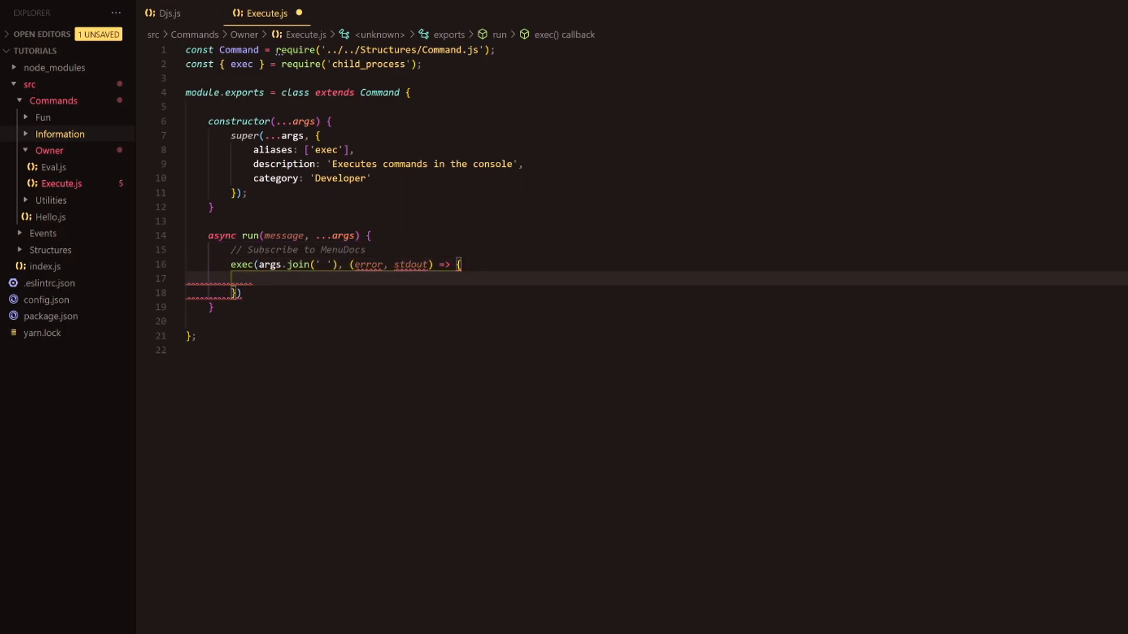
# Set const response = stdout || error; in the callback
pyautogui.write('const response =')
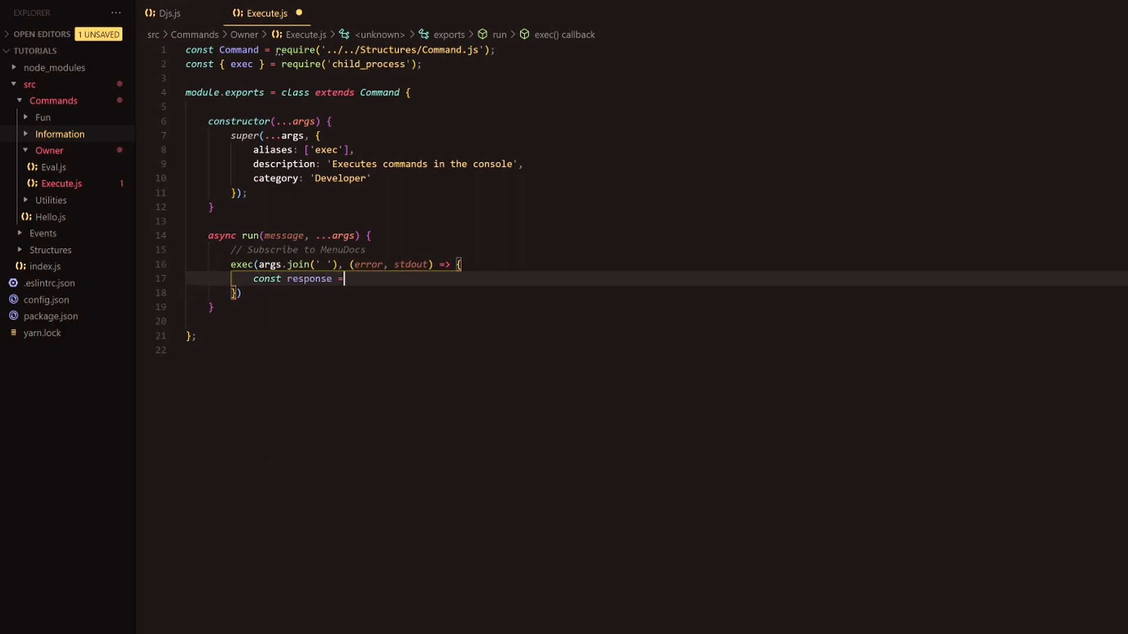
pyautogui.write('stdout')
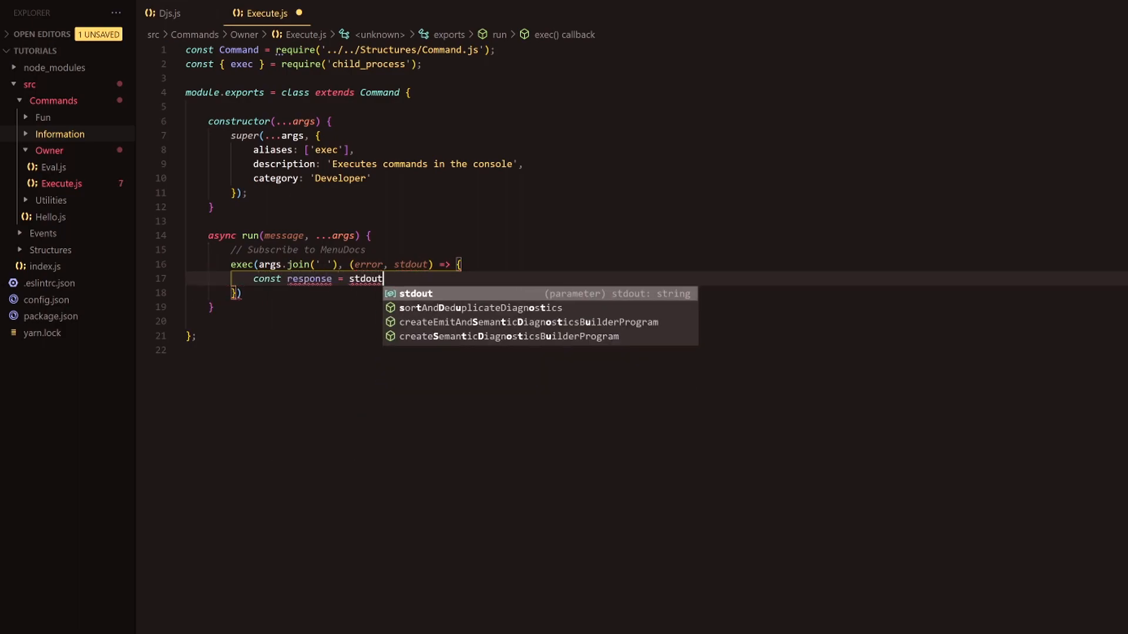
pyautogui.write('|| e')
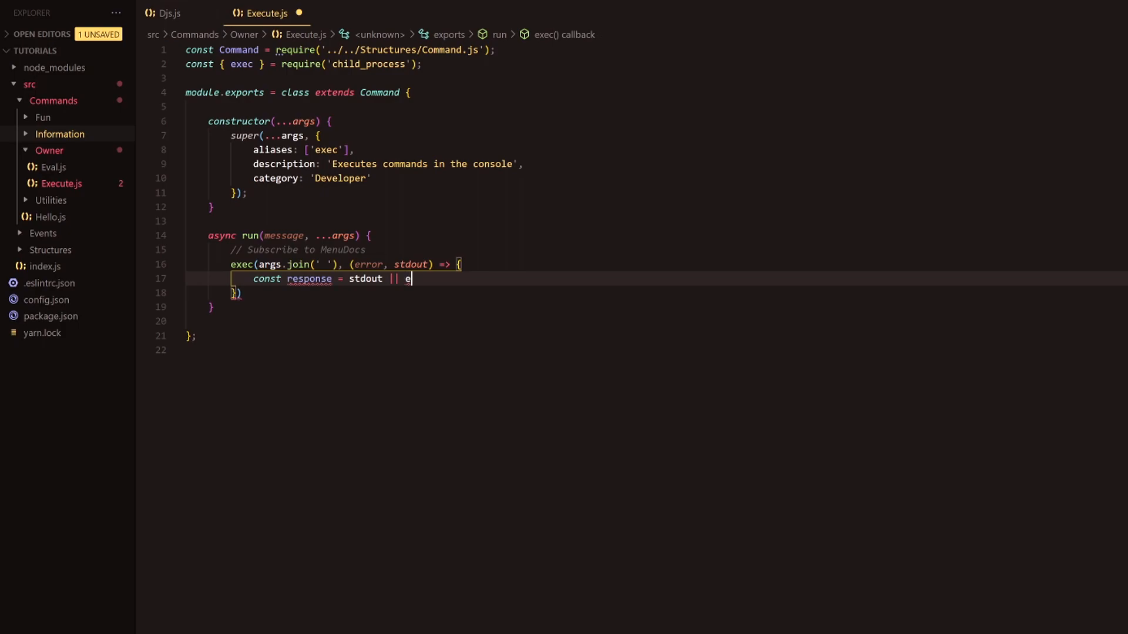
pyautogui.write('rror;')
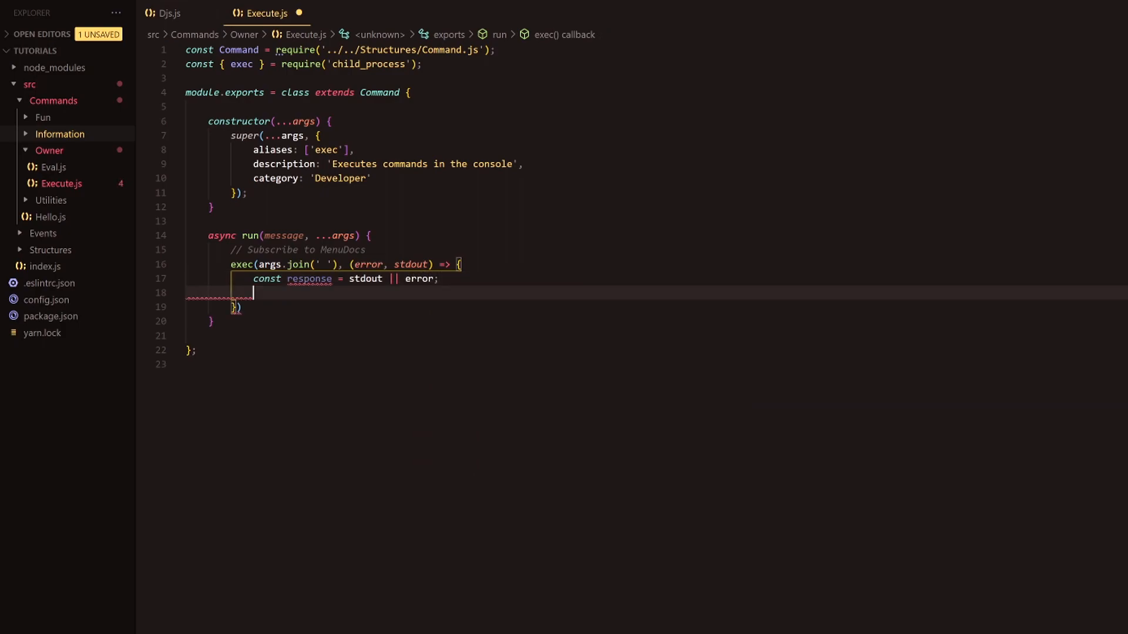
# Begin message.channel.send(response, { with the options object left open
pyautogui.write('message.channel')
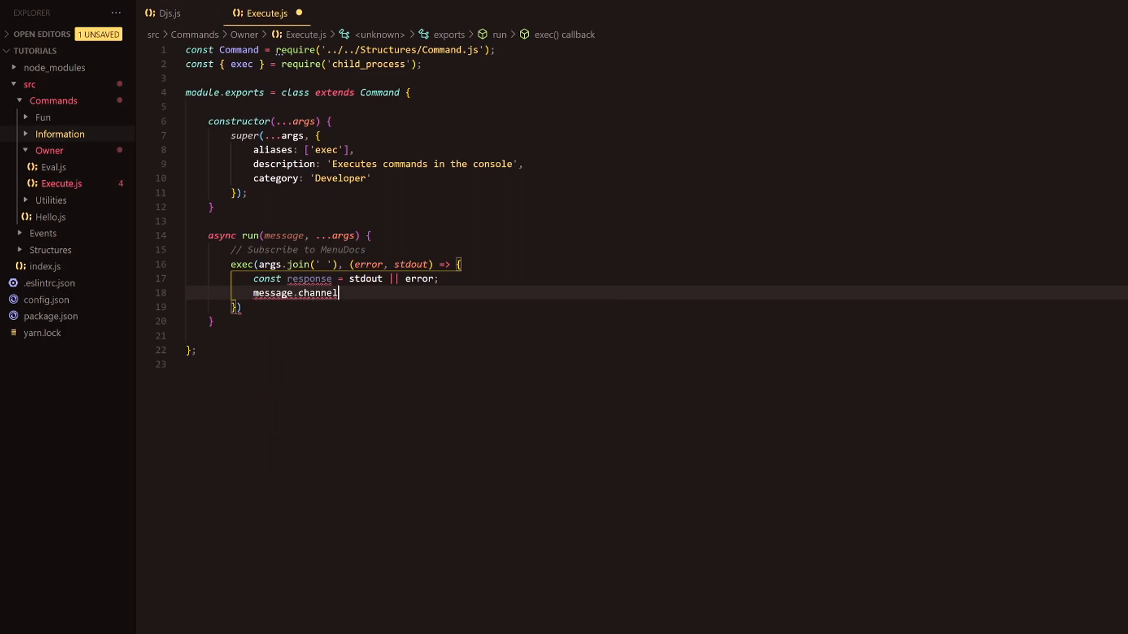
pyautogui.write('.send(')
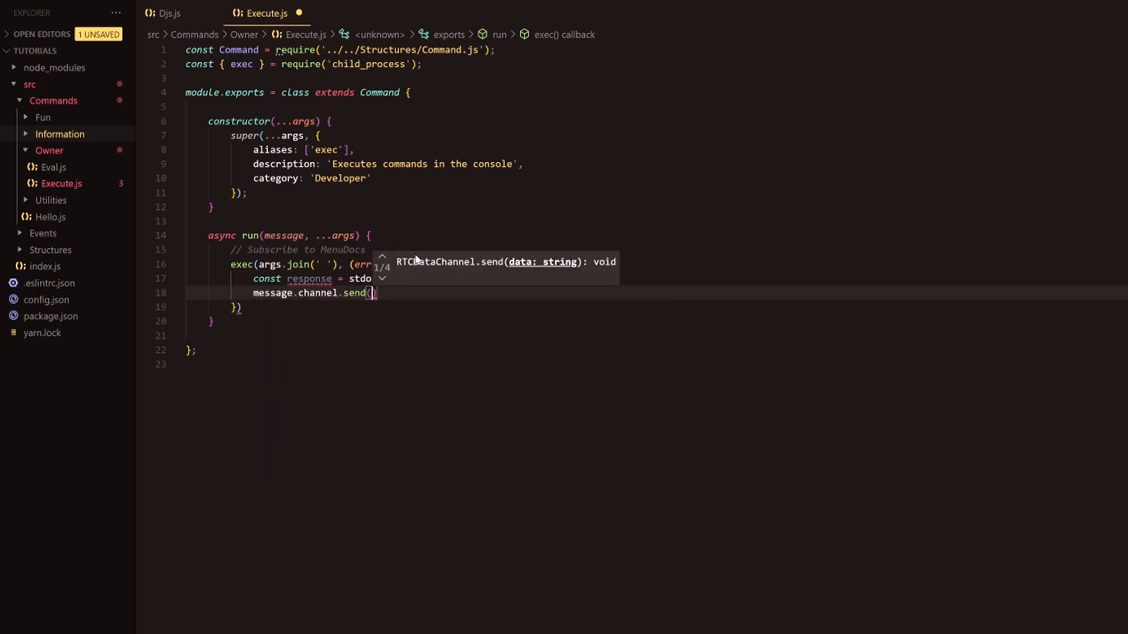
pyautogui.write('response')
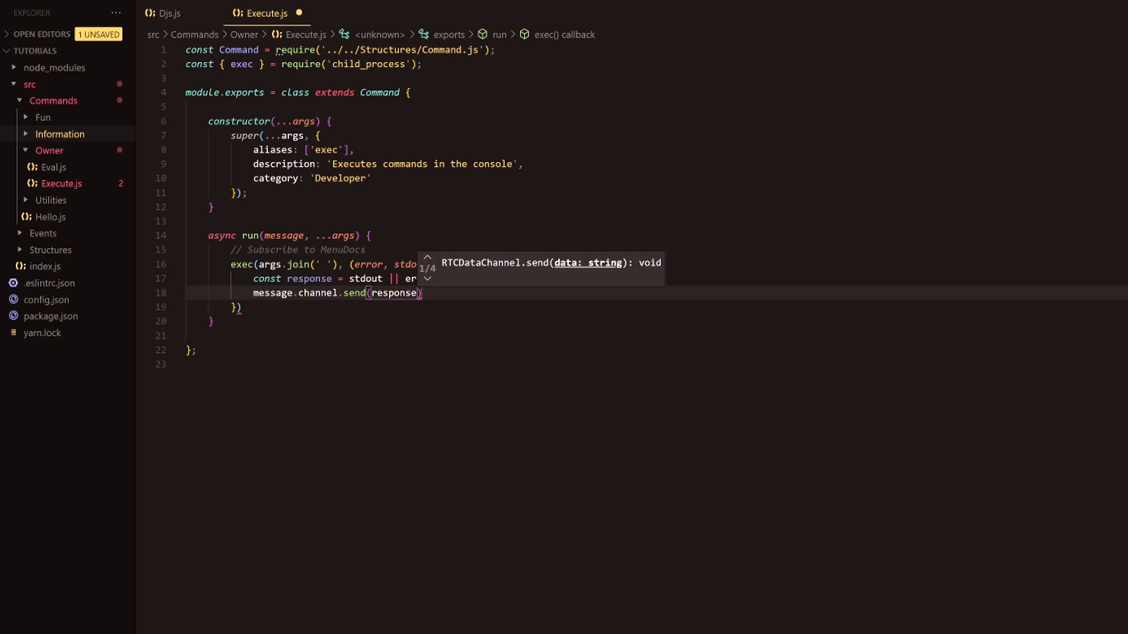
pyautogui.write(', {')
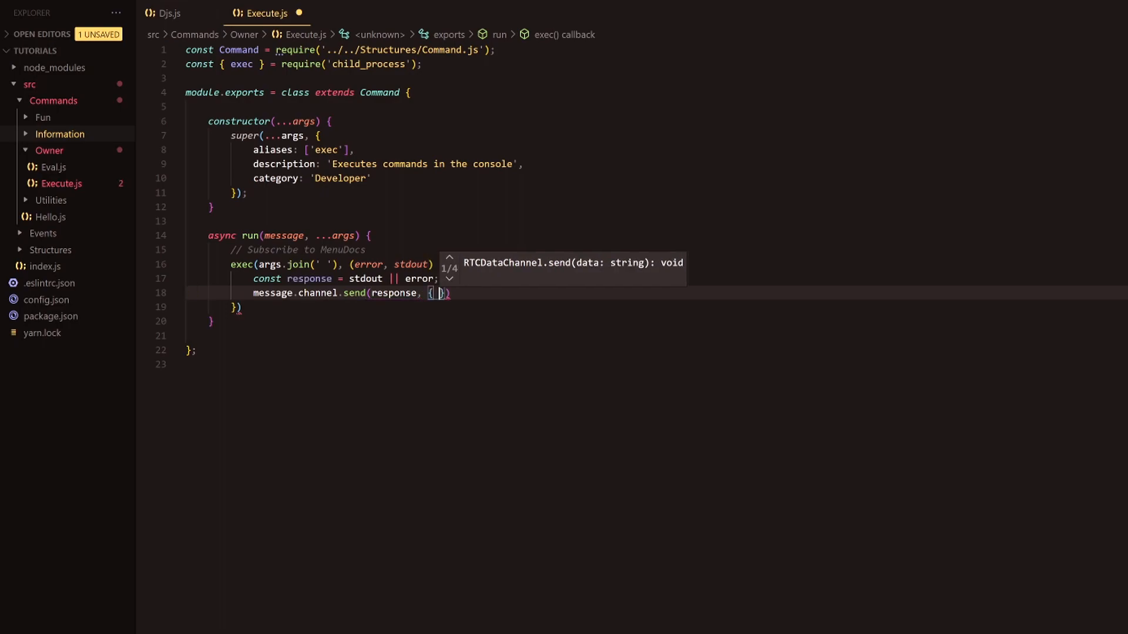
# Pass split: true and code: true as the send options and close the exec call
pyautogui.write('split: true,')
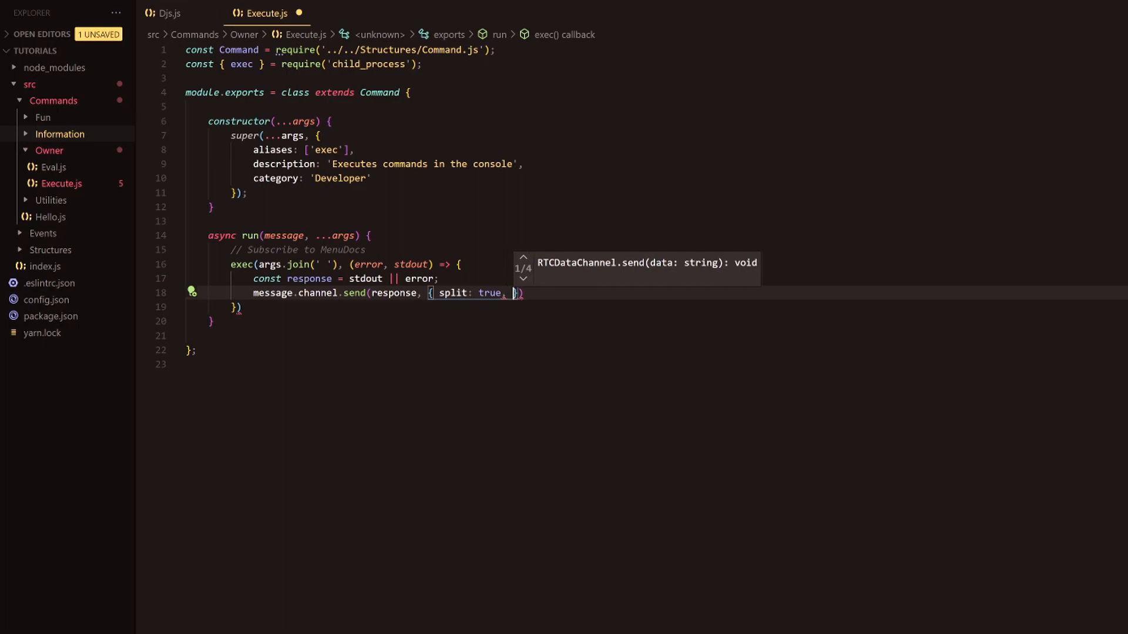
pyautogui.write('code: true')
pyautogui.click(657, 307)
pyautogui.write(';')
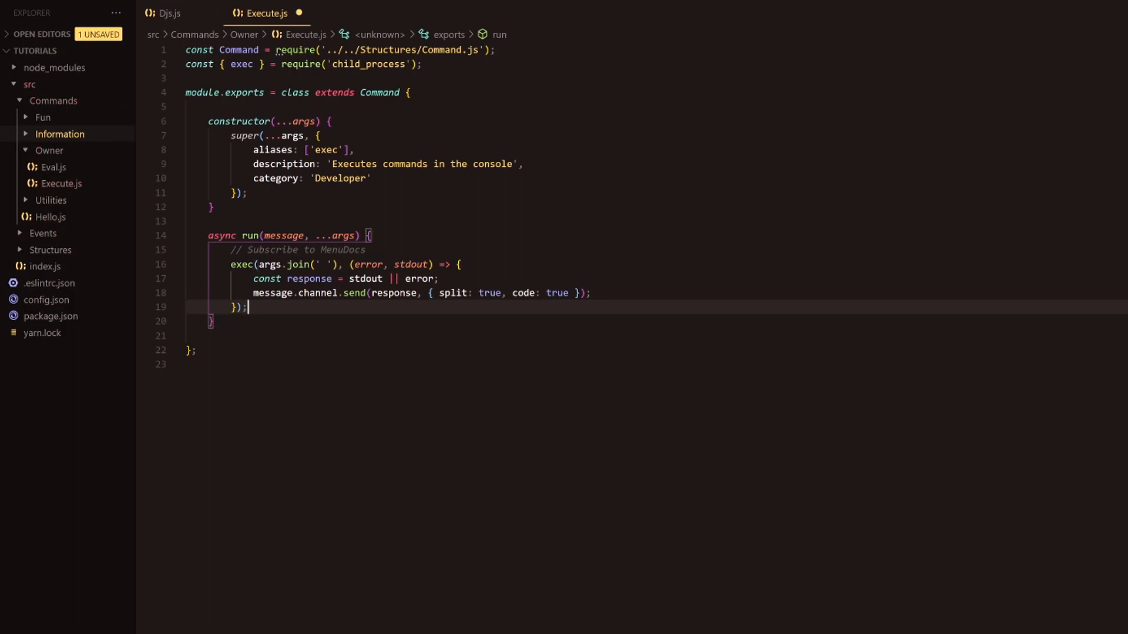
pyautogui.moveTo(280, 264)
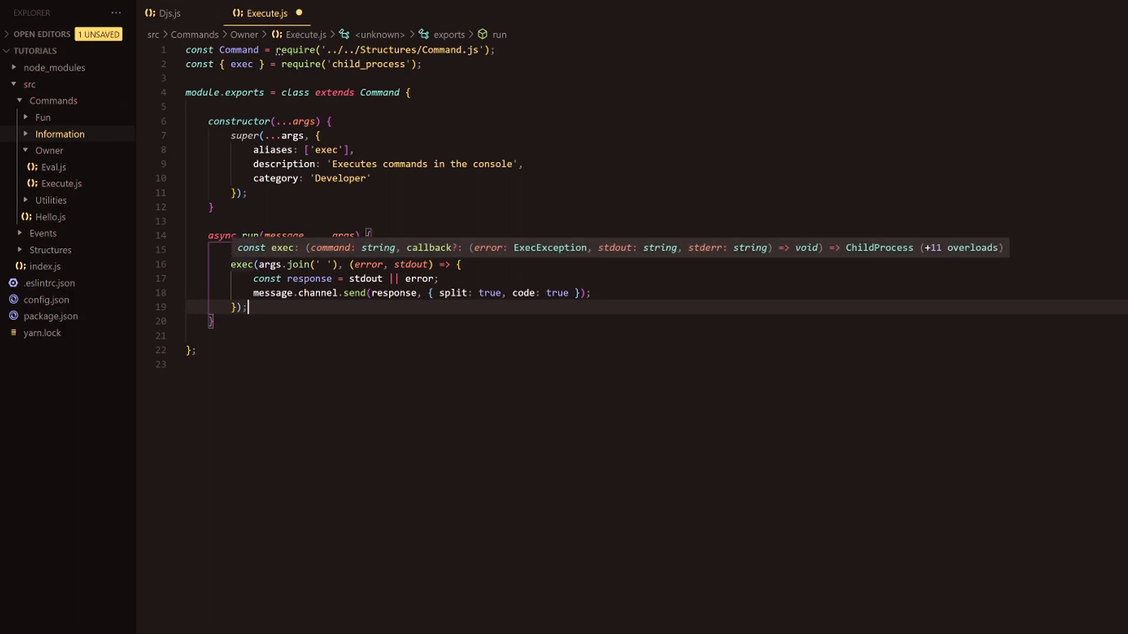
# Add usage: '<query>', ownerOnly: true and args: true to the super() options
pyautogui.click(370, 177)
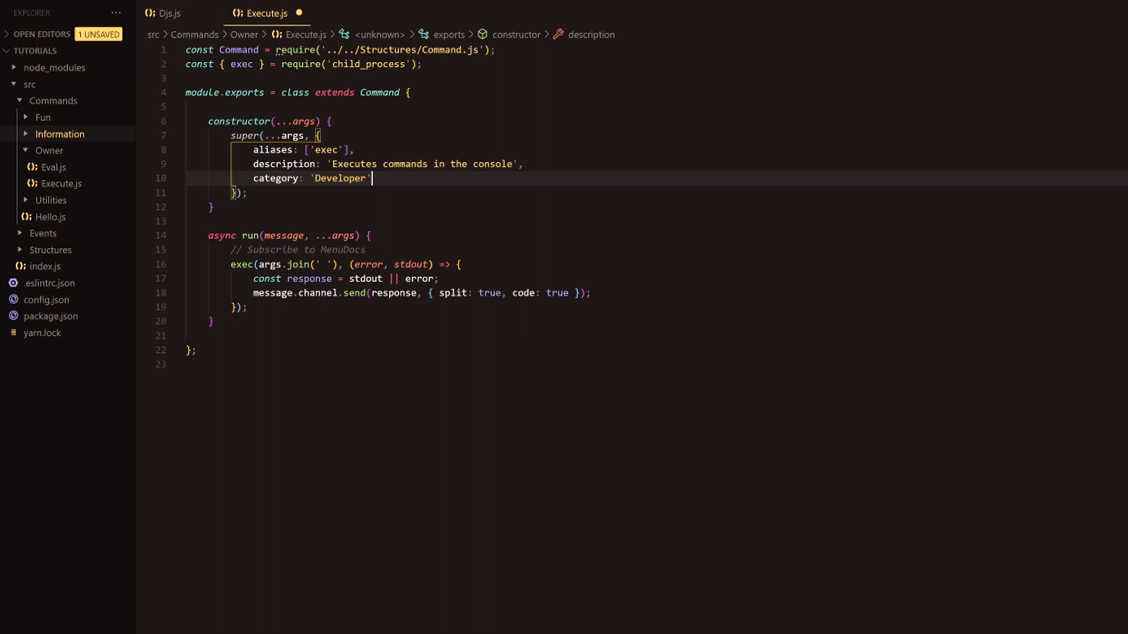
pyautogui.write(',')
pyautogui.write('usage:')
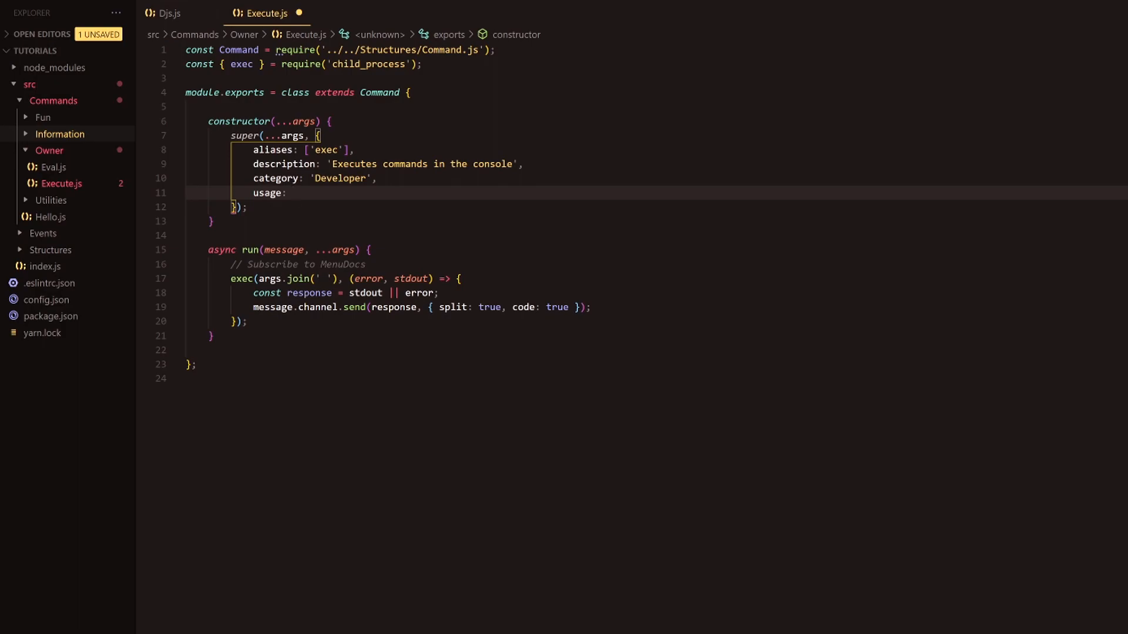
pyautogui.write("'<usage")
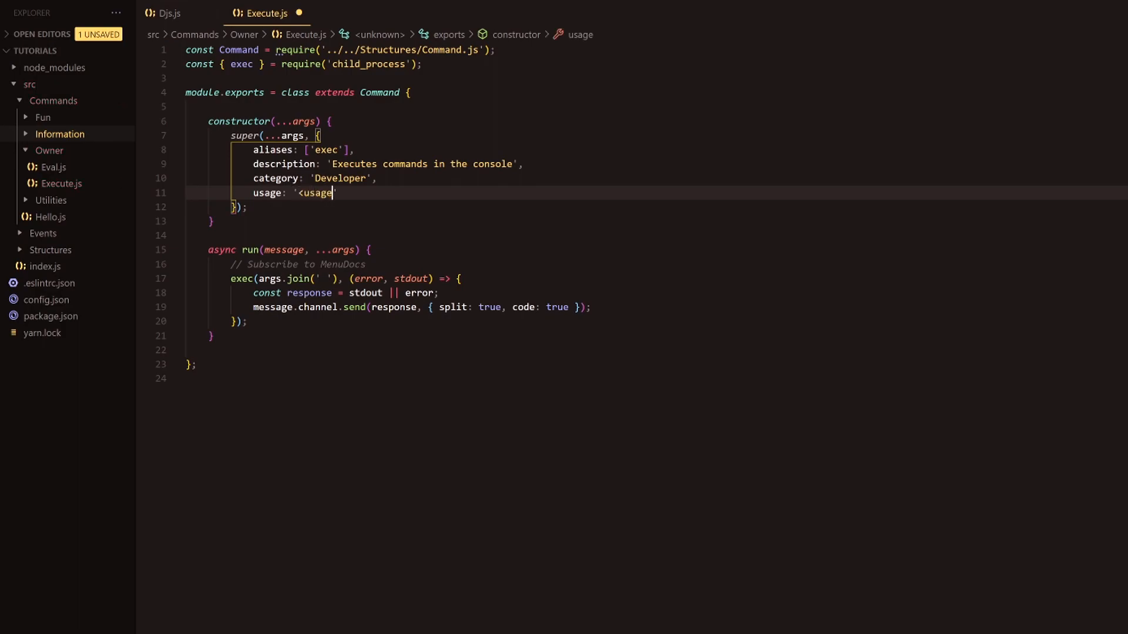
pyautogui.write('query>')
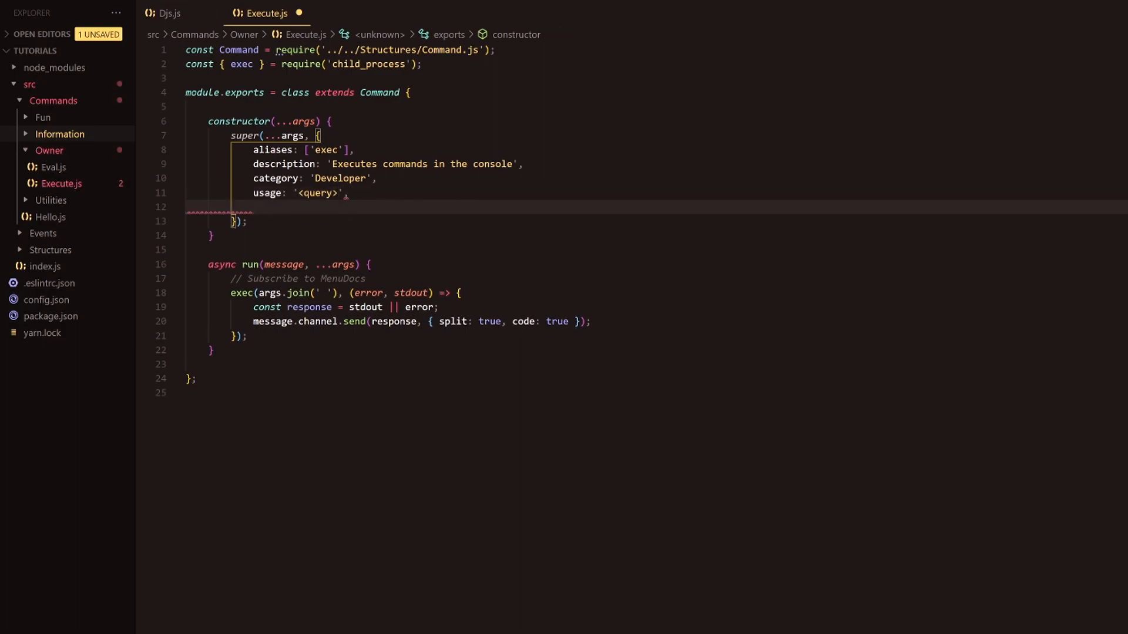
pyautogui.write('ownerOwnly')
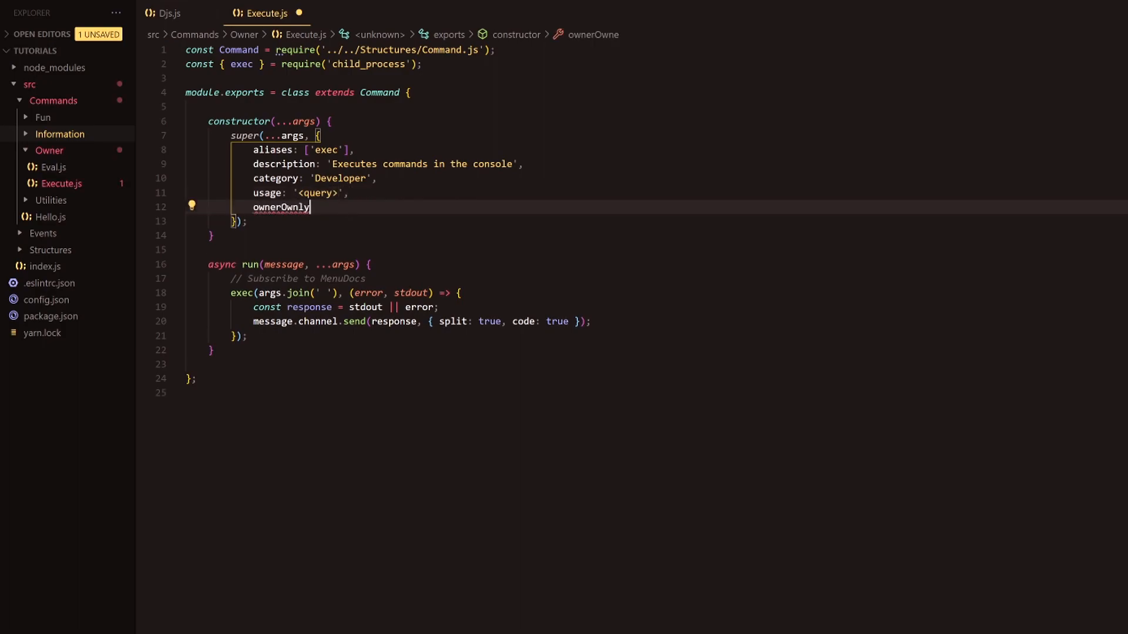
pyautogui.press('Backspace')
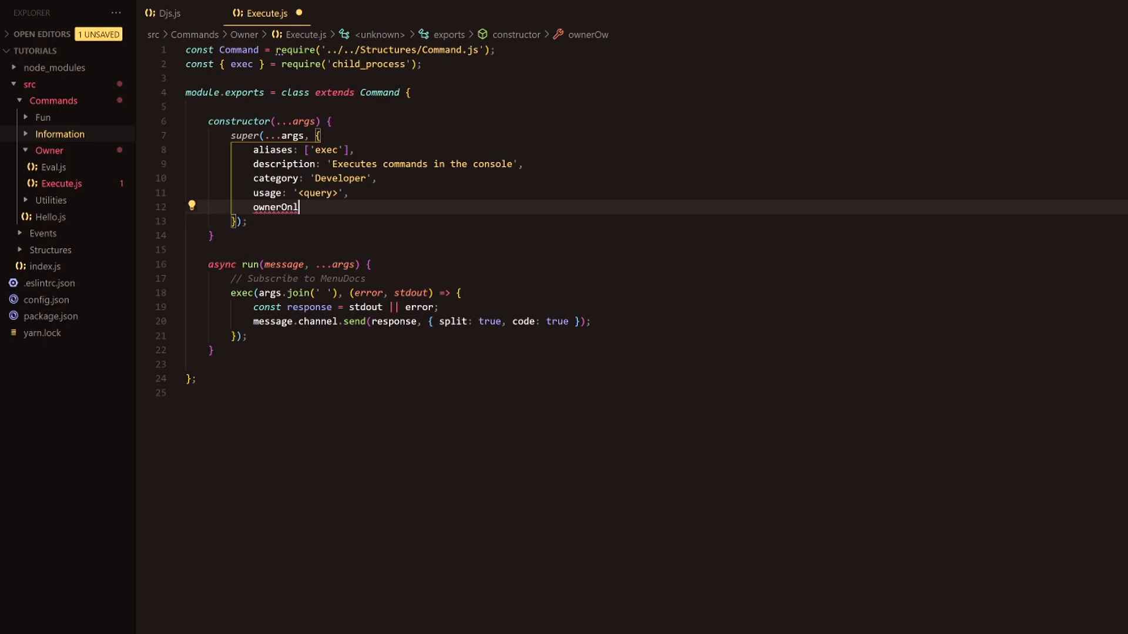
pyautogui.write('y: true')
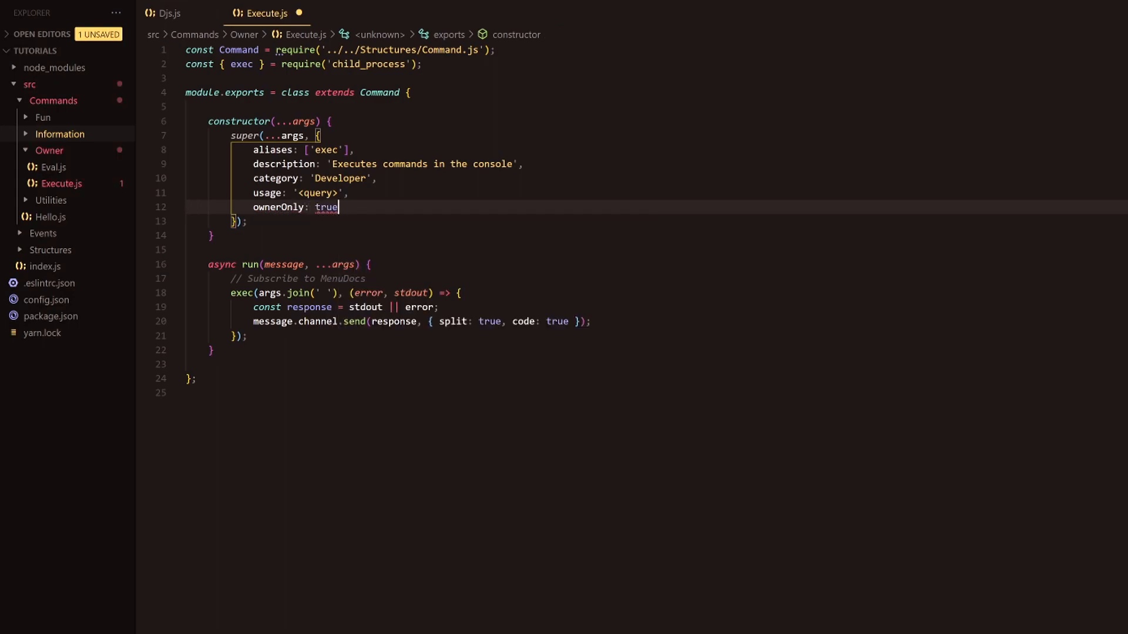
pyautogui.press('enter')
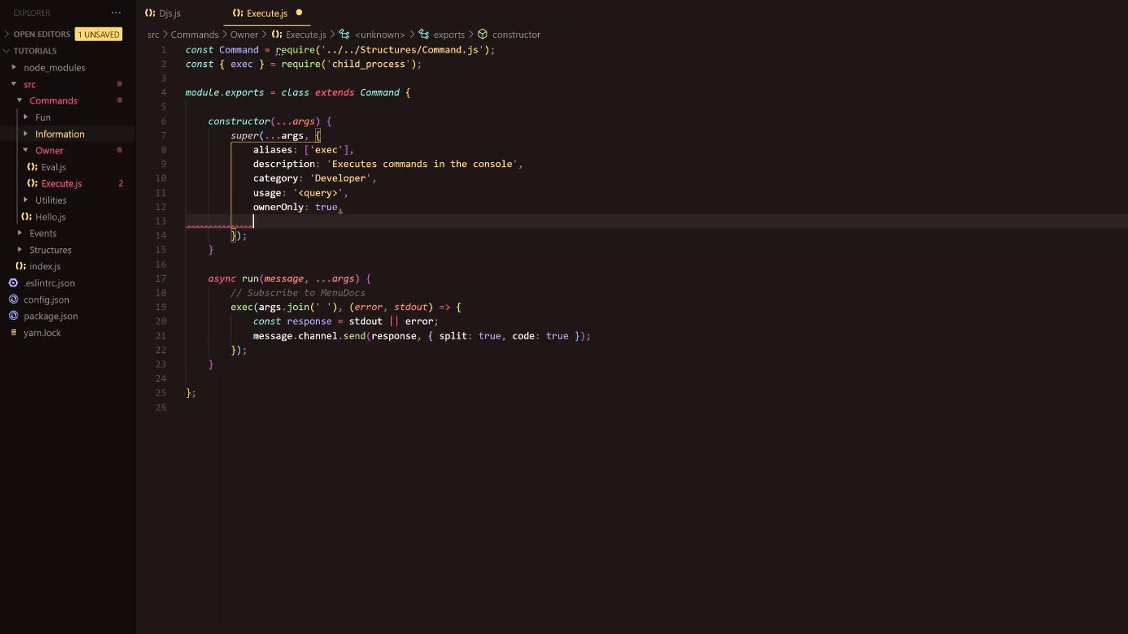
pyautogui.write('a')
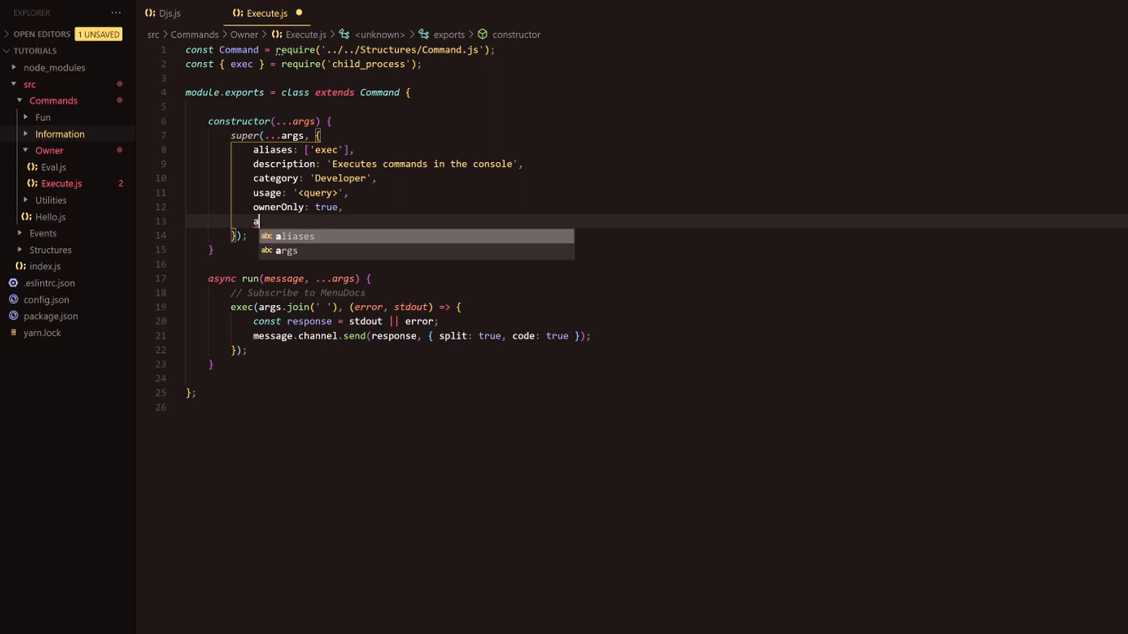
pyautogui.write('rgs: tu')
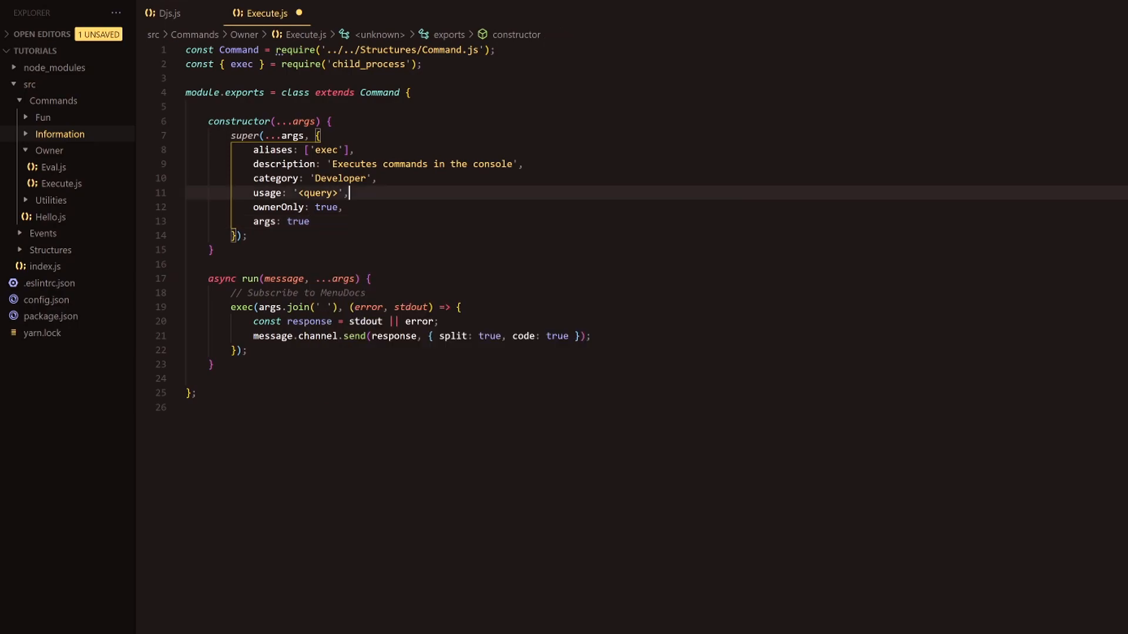
# Save Execute.js and start the bot with node . in the terminal
pyautogui.click(217, 407)
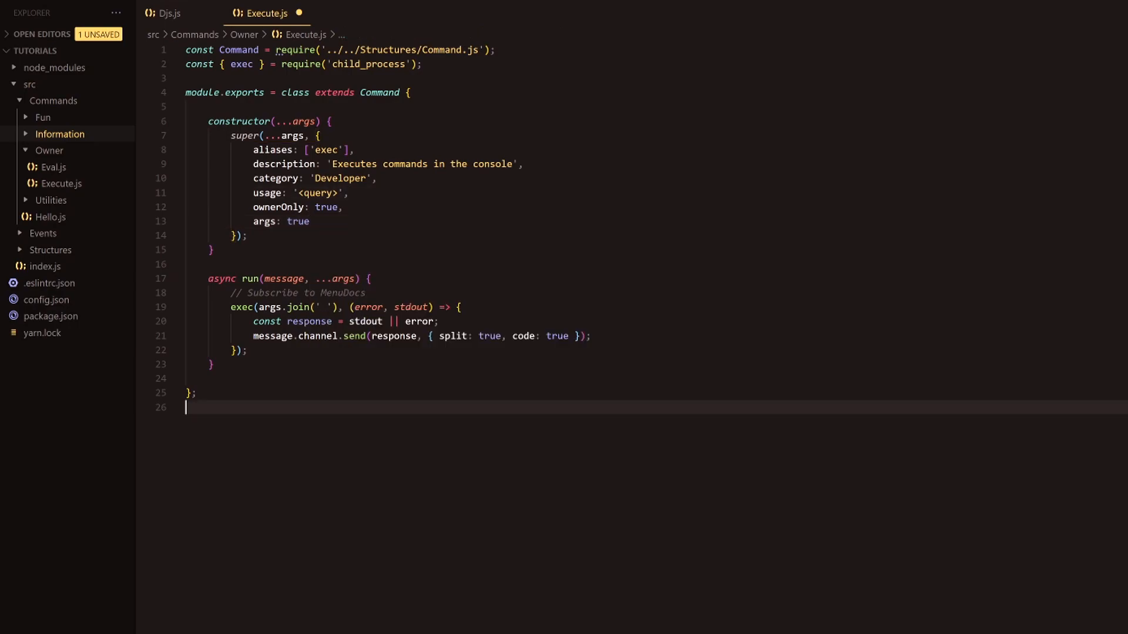
pyautogui.press('ctrl+s')
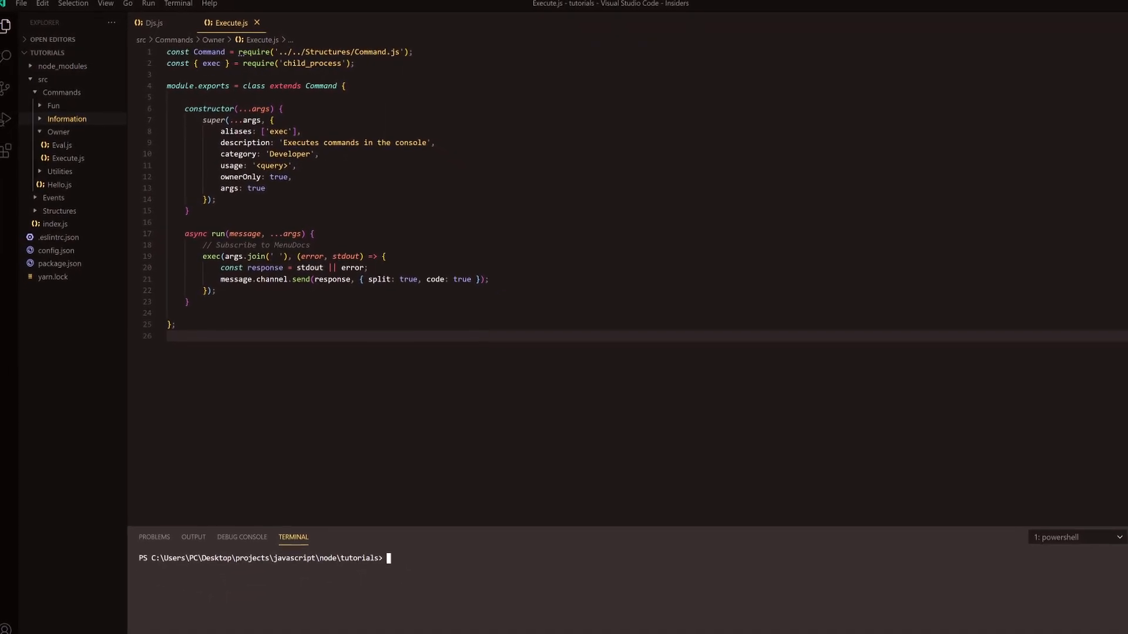
pyautogui.press('alt+tab')
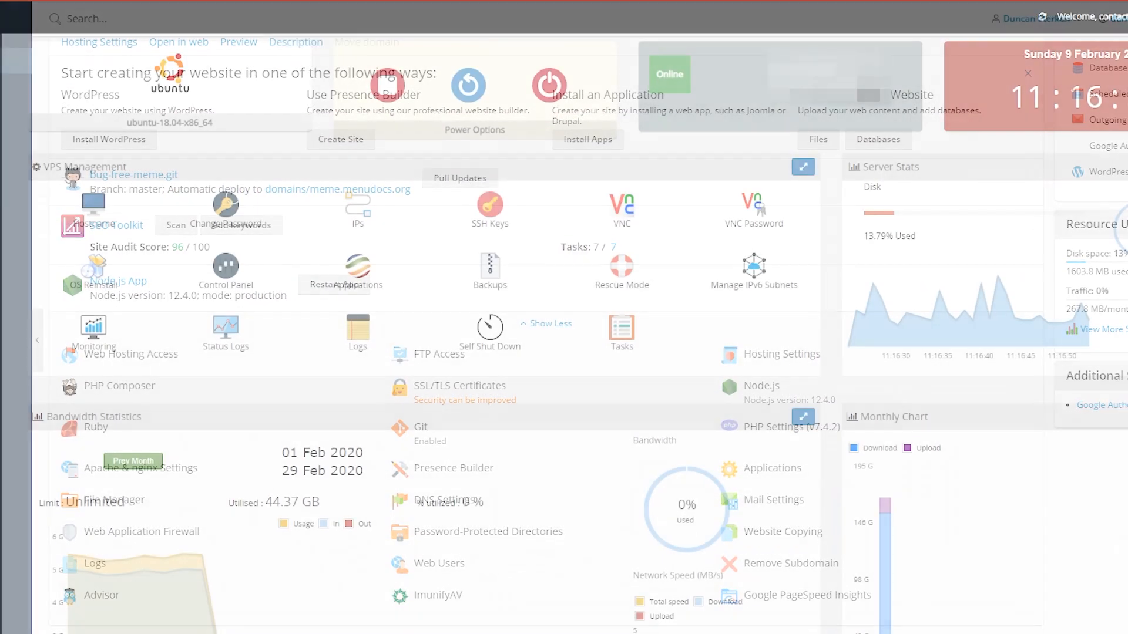
pyautogui.scroll(-3)
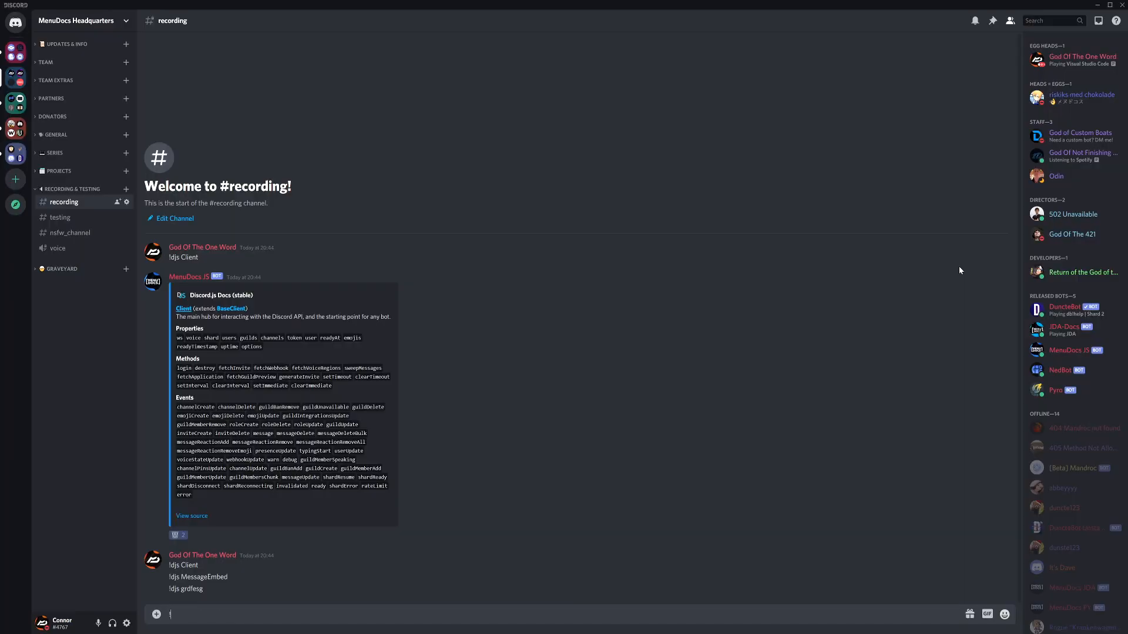
# Send !execute ls in #recording, then compose !execute tree
pyautogui.write('!execute')
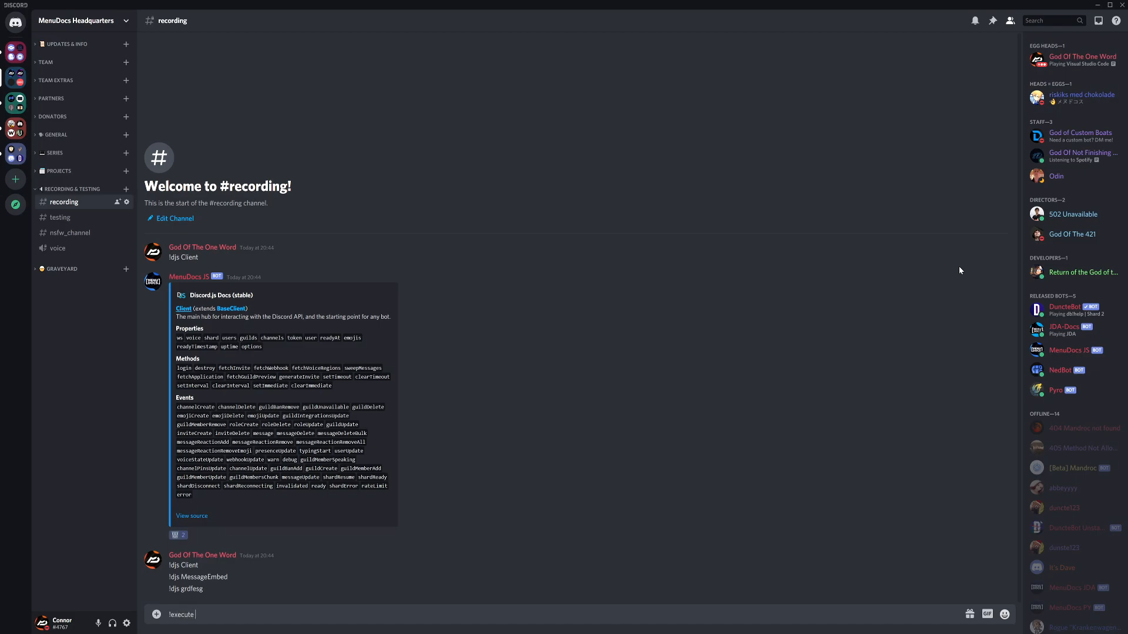
pyautogui.press('Return')
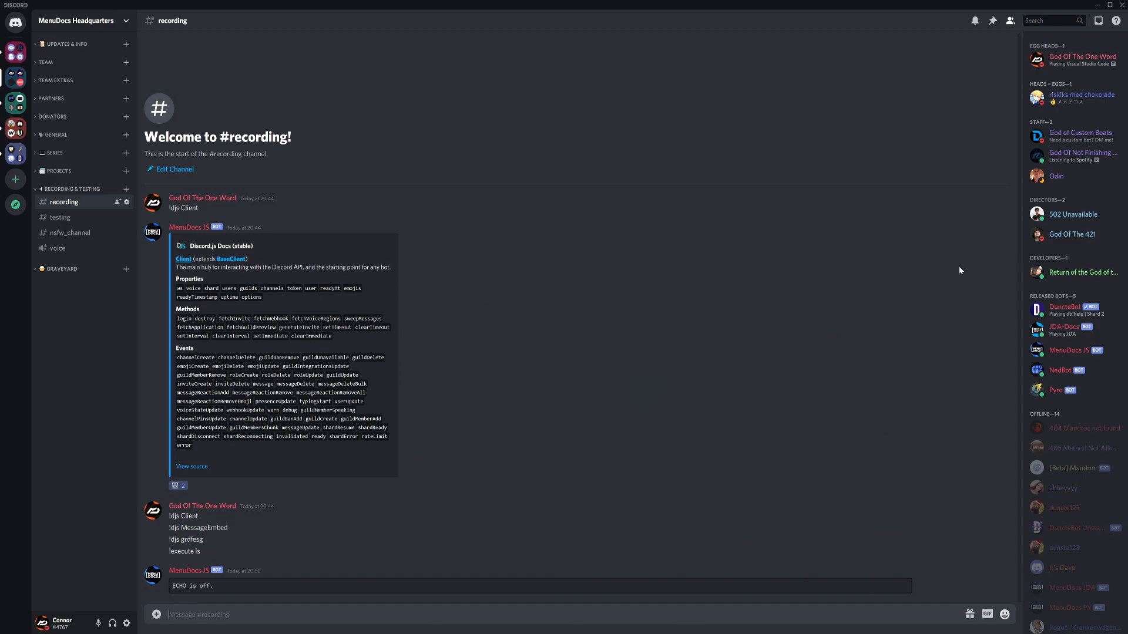
pyautogui.write('!execute')
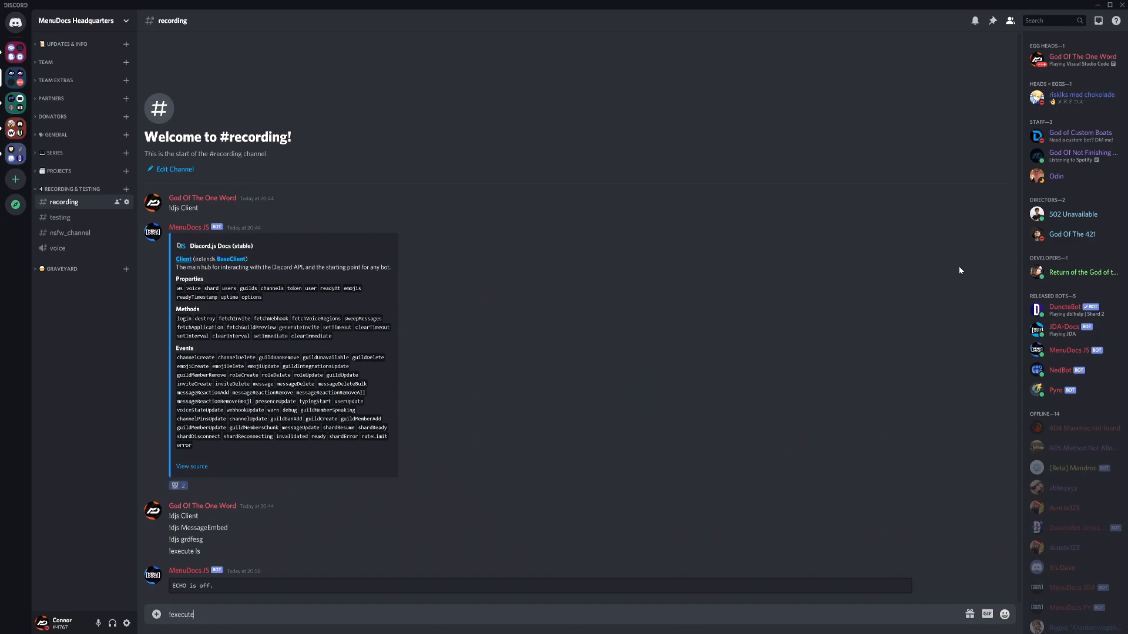
pyautogui.write('tree')
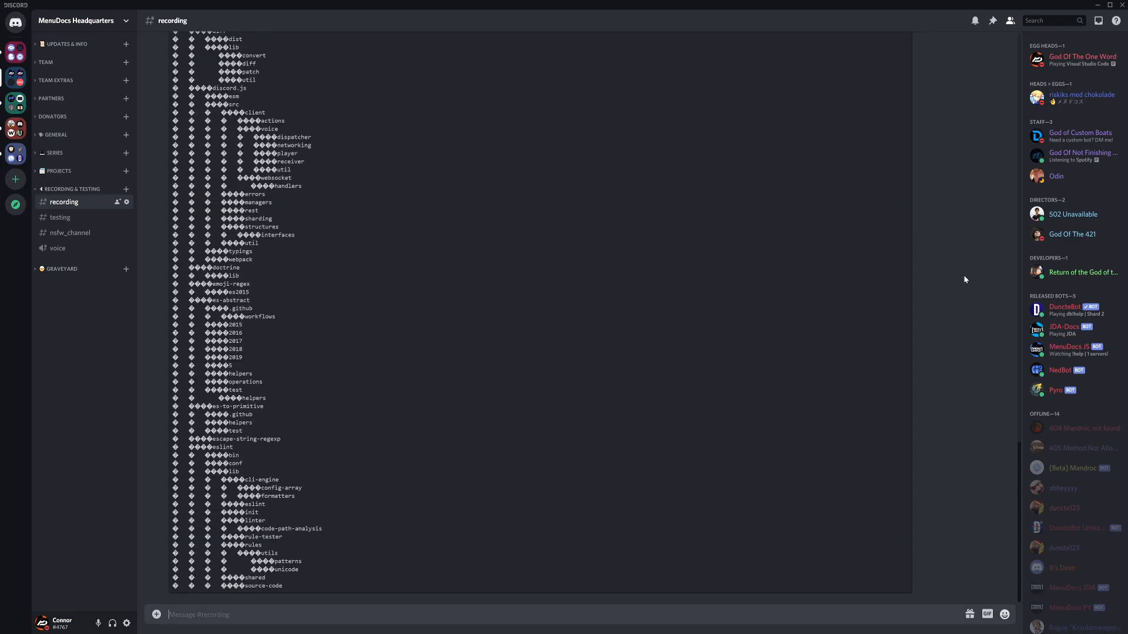
# Scroll through the bot's code-block tree replies in Discord
pyautogui.scroll(-3)
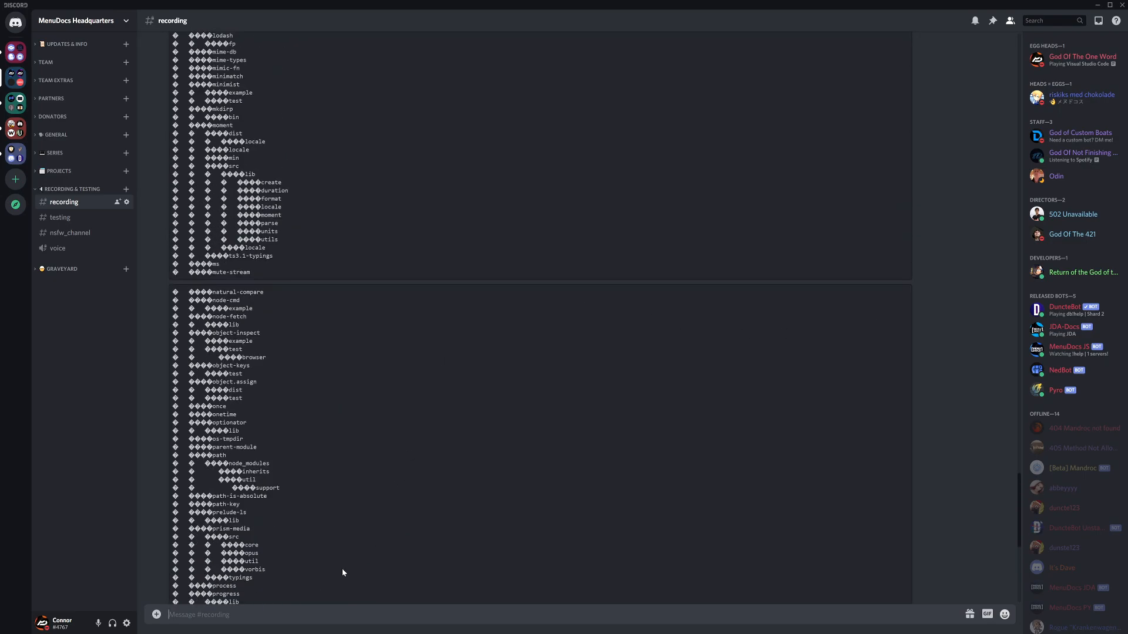
pyautogui.scroll(3)
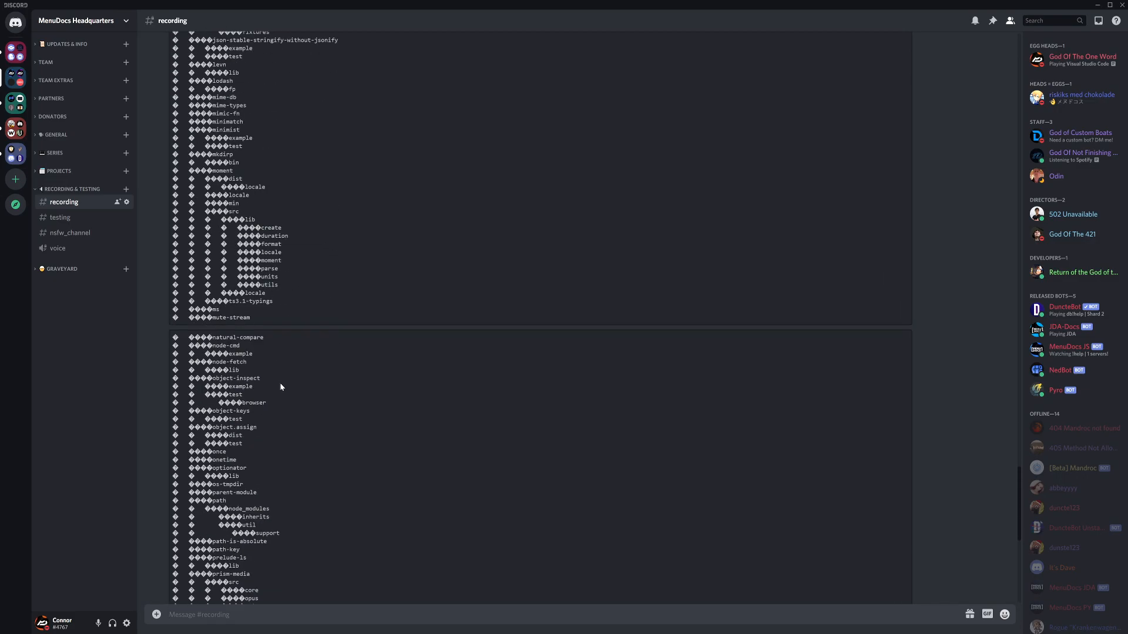
pyautogui.moveTo(263, 463)
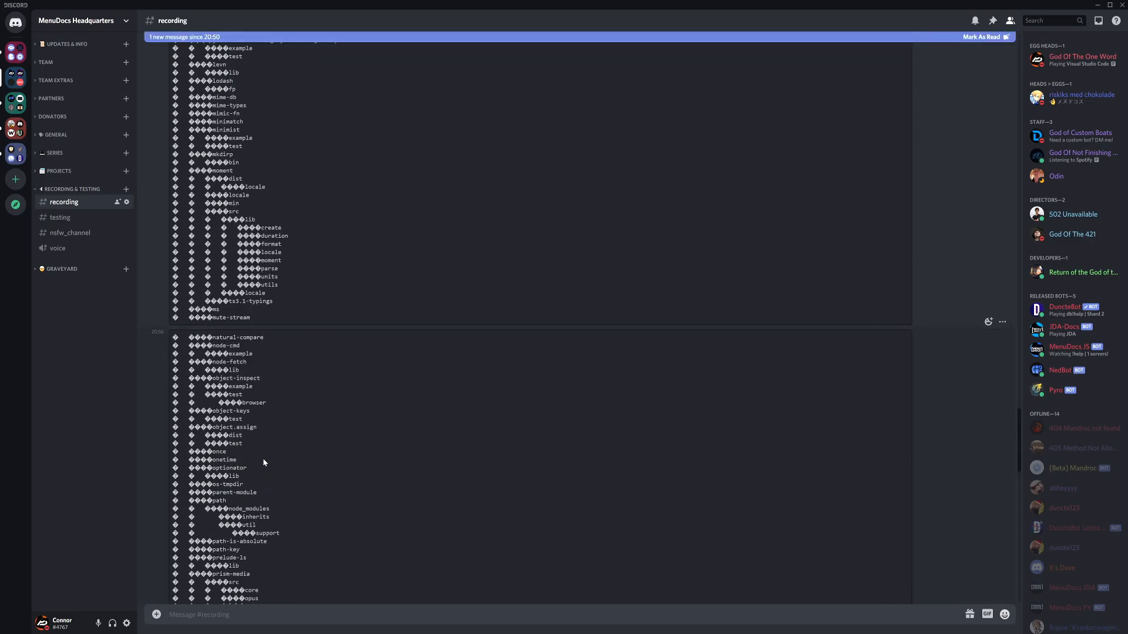
pyautogui.scroll(-3)
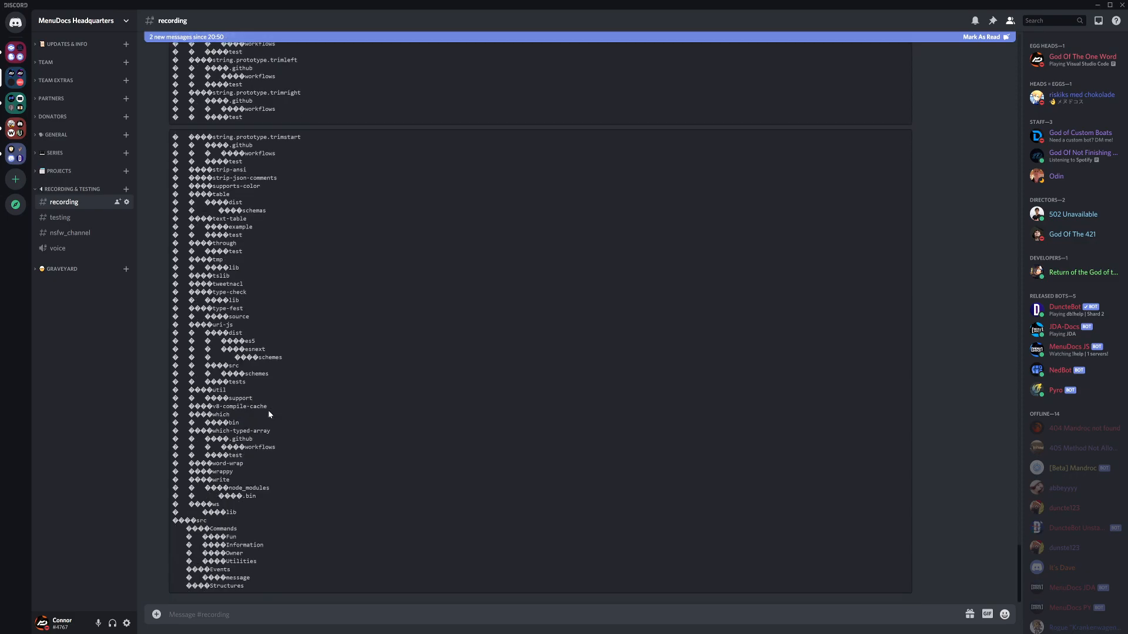
pyautogui.scroll(-3)
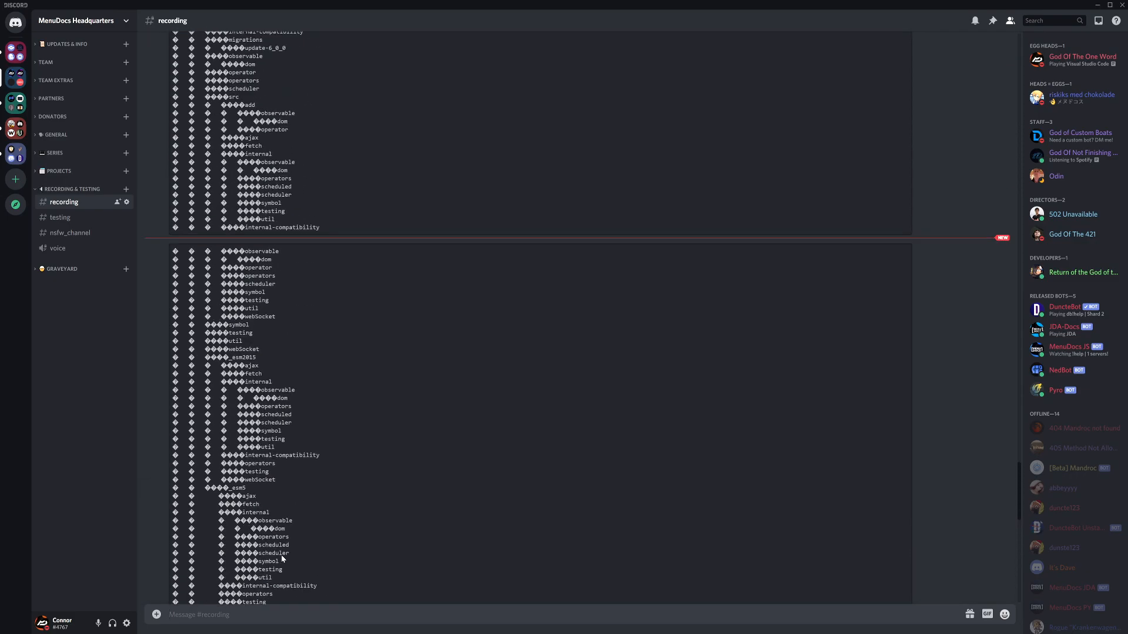
pyautogui.scroll(-3)
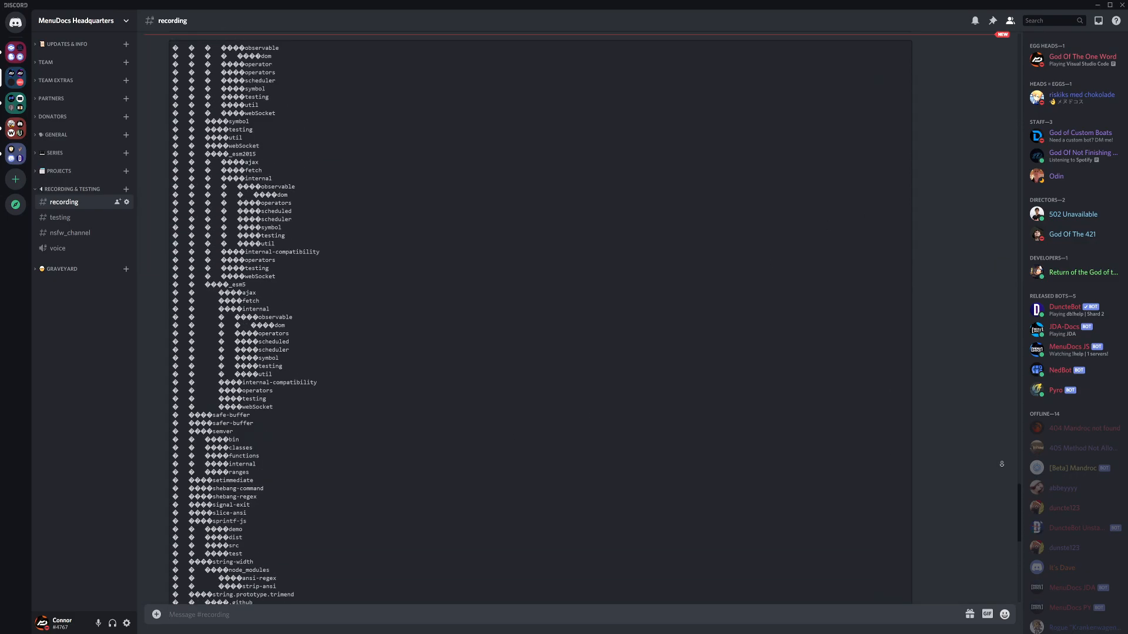
pyautogui.scroll(-3)
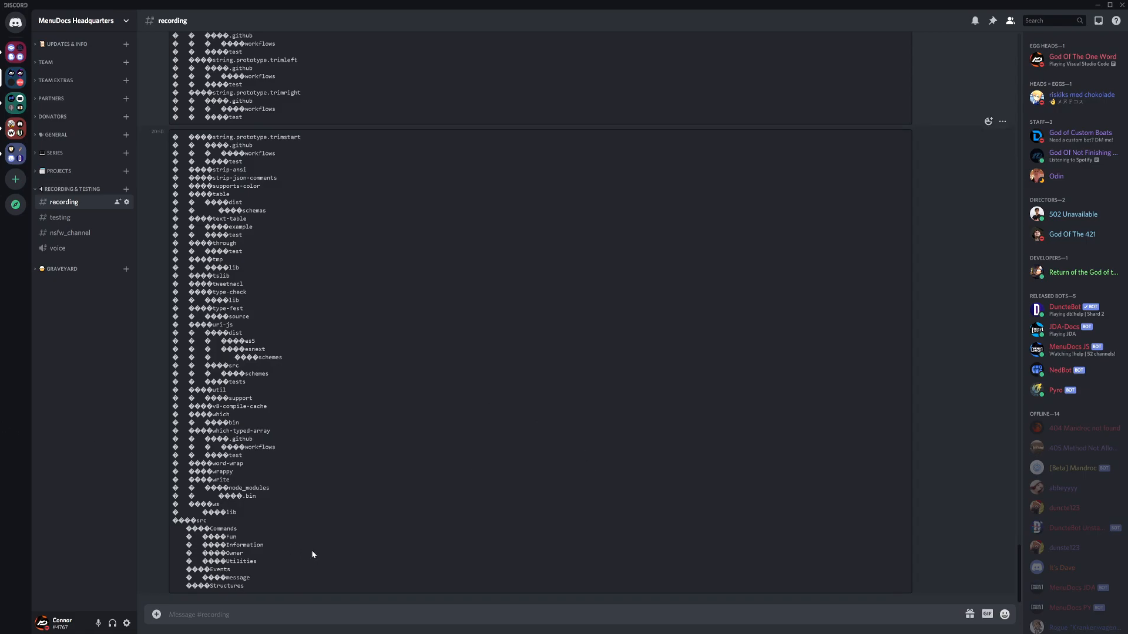
pyautogui.moveTo(119, 535)
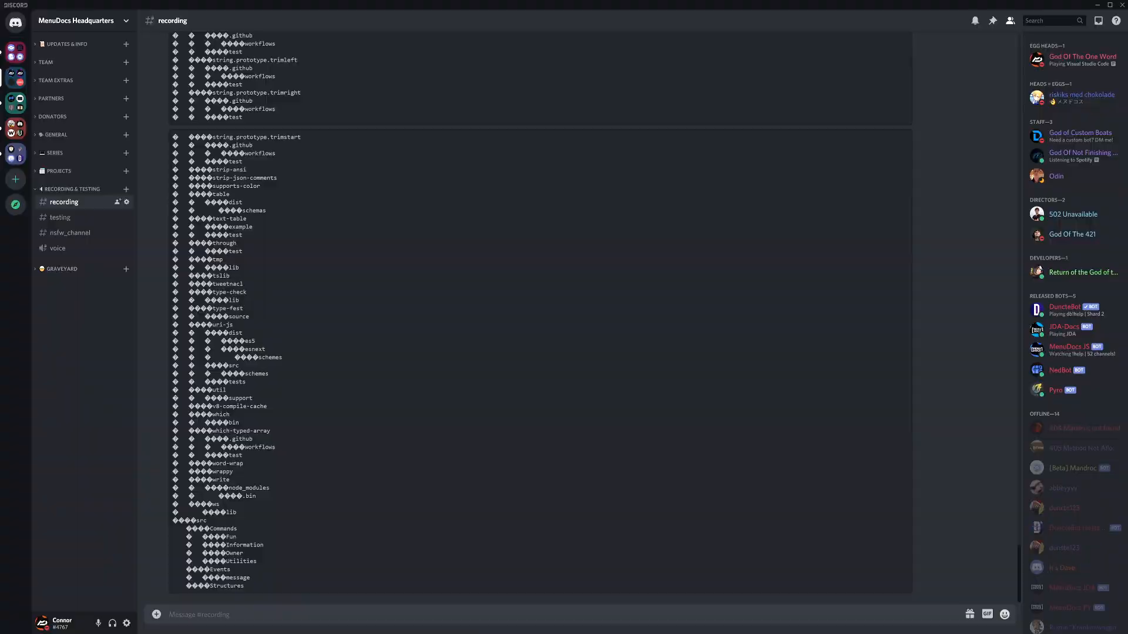
# Run tree in the VS Code terminal to compare with the bot's output
pyautogui.press('alt+tab')
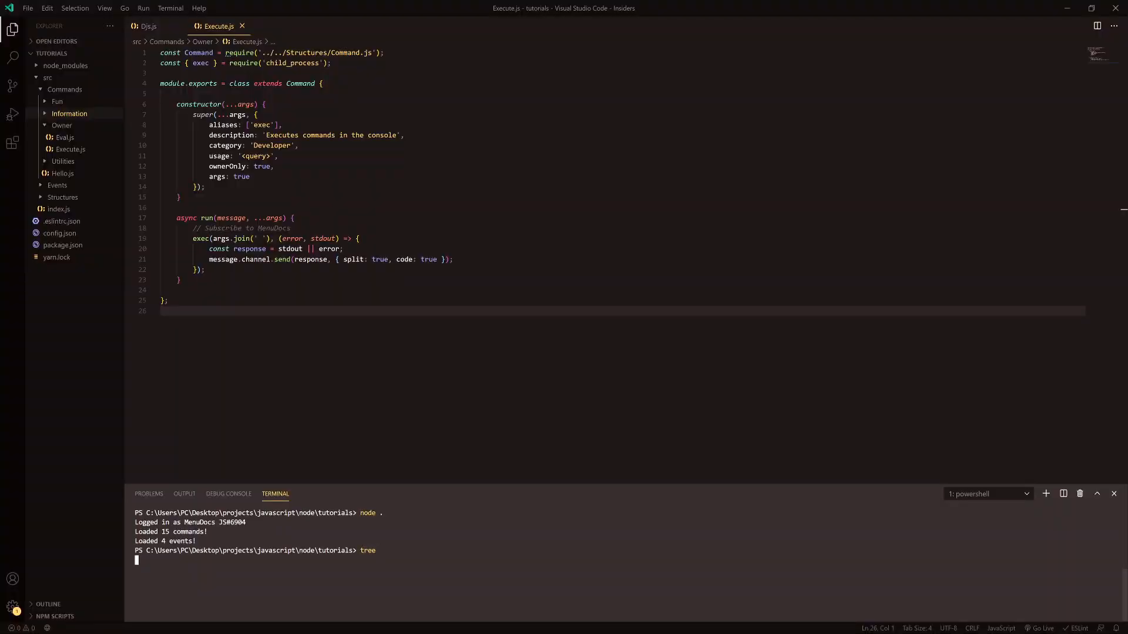
pyautogui.press('Return')
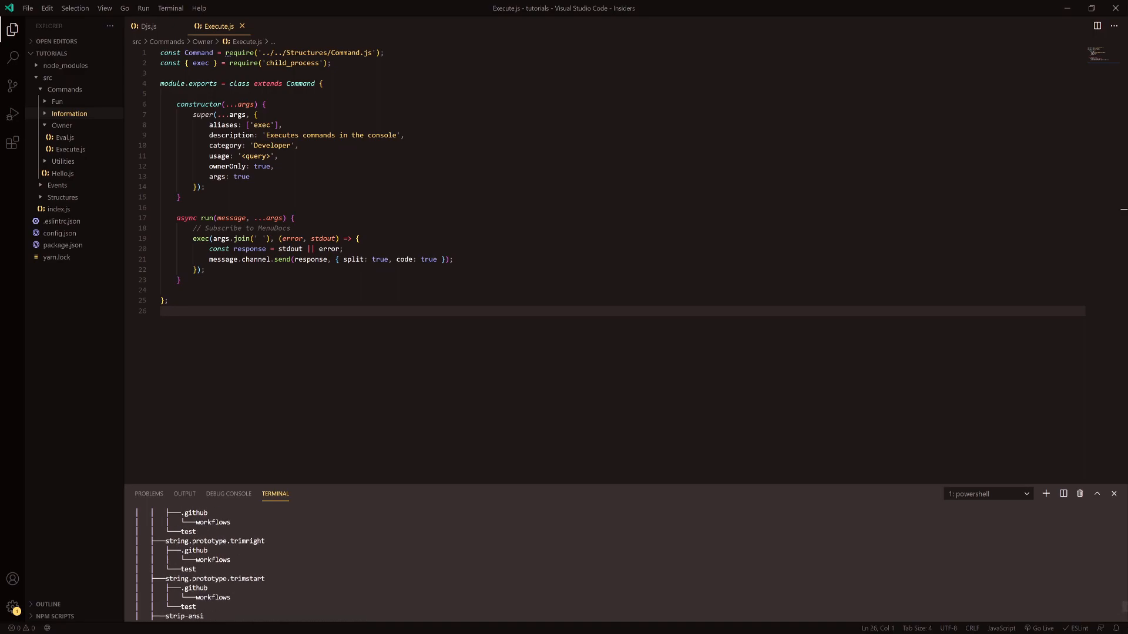